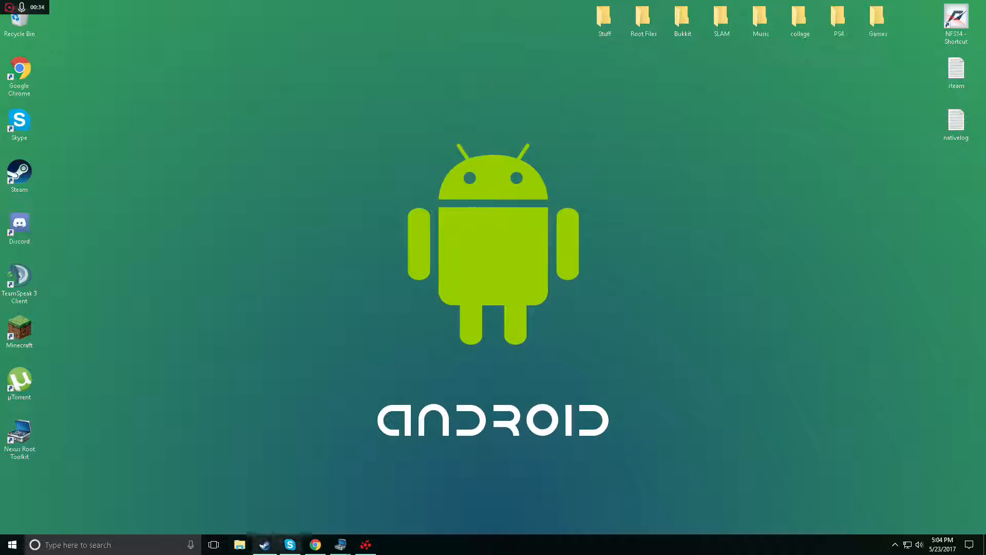
{"action": "mouse_move", "coordinate": [340, 545]}
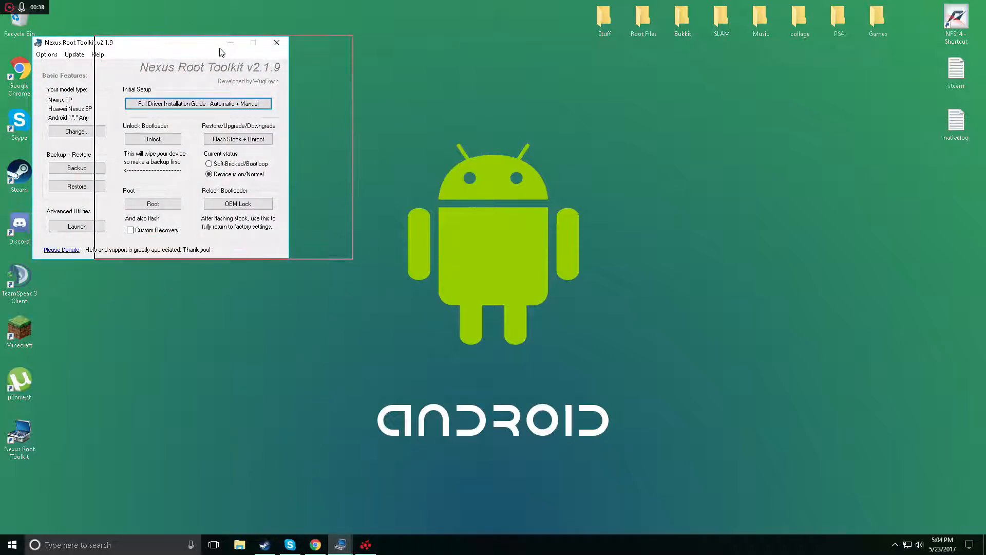
Drag the Nexus Root Toolkit window toward the middle of the desktop.
{"action": "left_click_drag", "start_coordinate": [220, 42], "coordinate": [230, 50]}
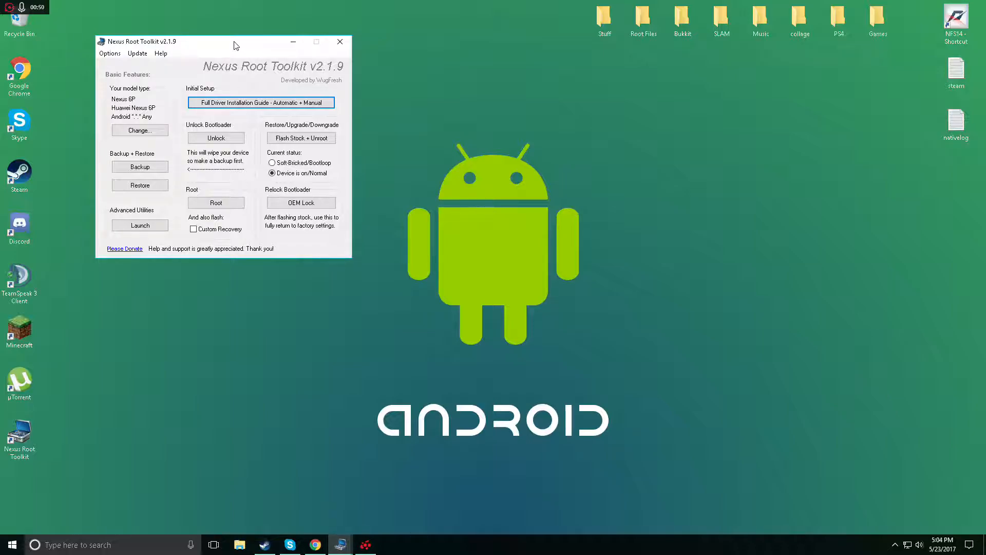
{"action": "mouse_move", "coordinate": [254, 199]}
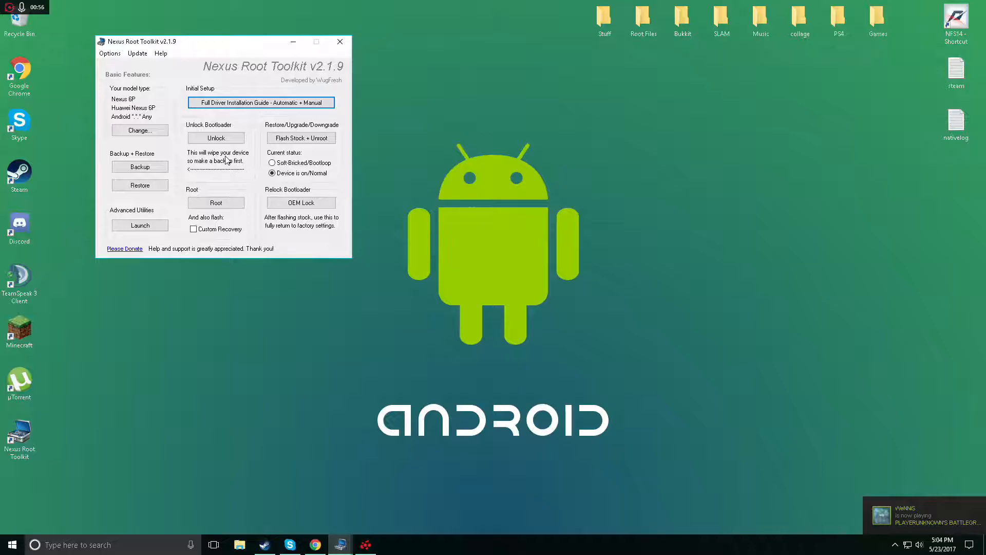
{"action": "mouse_move", "coordinate": [473, 234]}
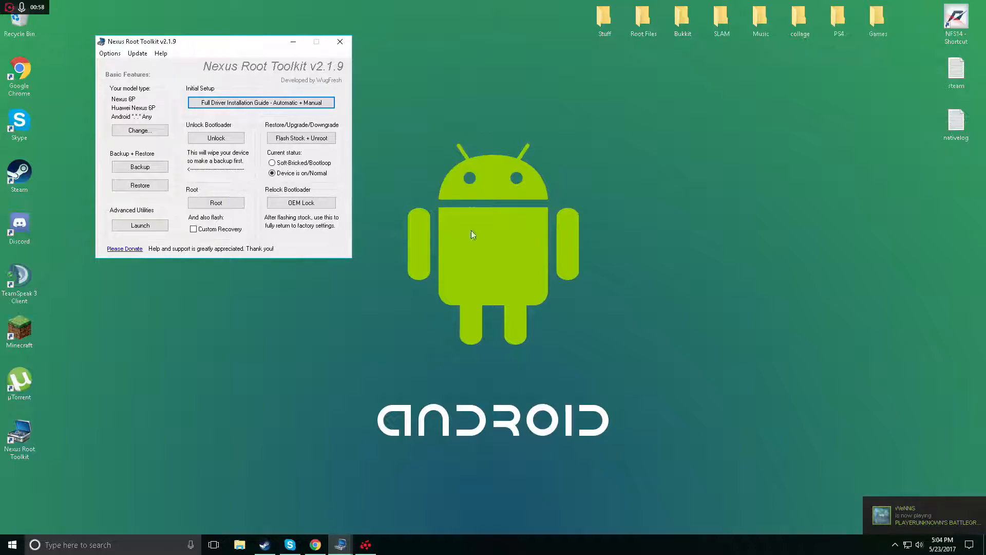
{"action": "mouse_move", "coordinate": [508, 311]}
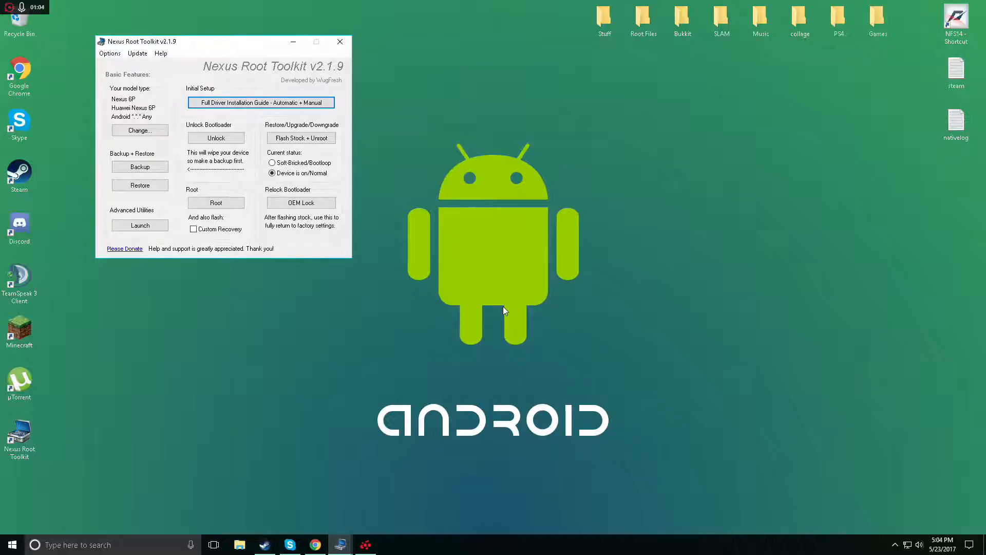
{"action": "mouse_move", "coordinate": [551, 358]}
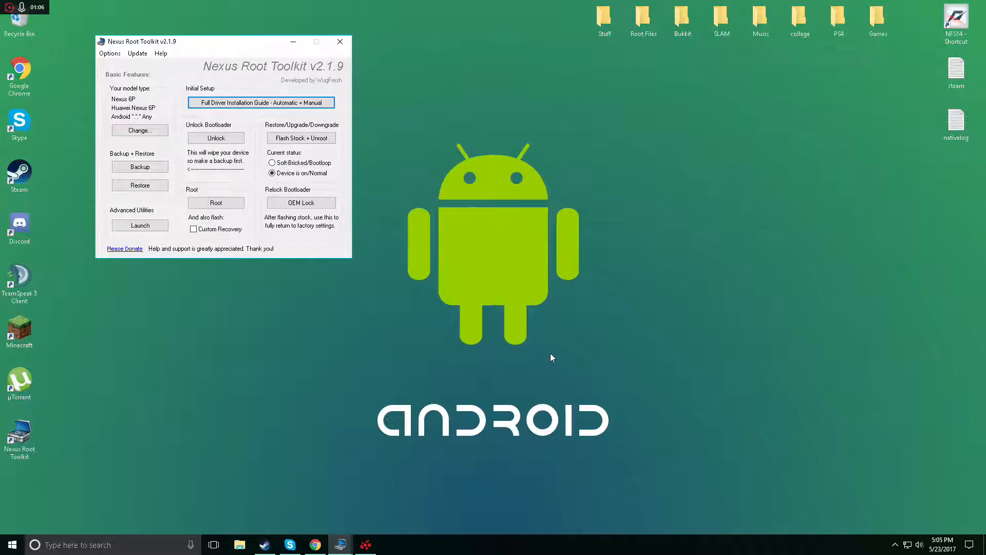
{"action": "mouse_move", "coordinate": [237, 49]}
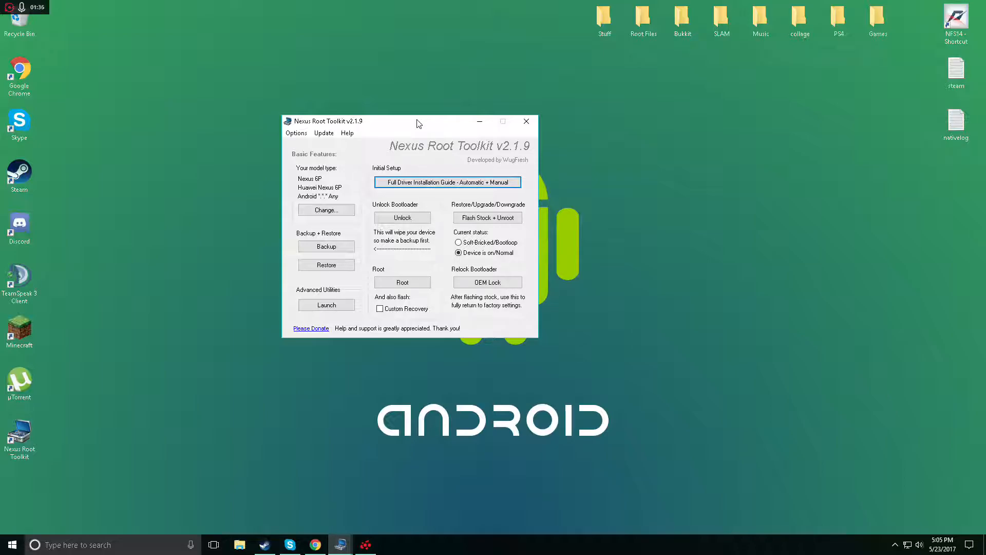
{"action": "mouse_move", "coordinate": [501, 271]}
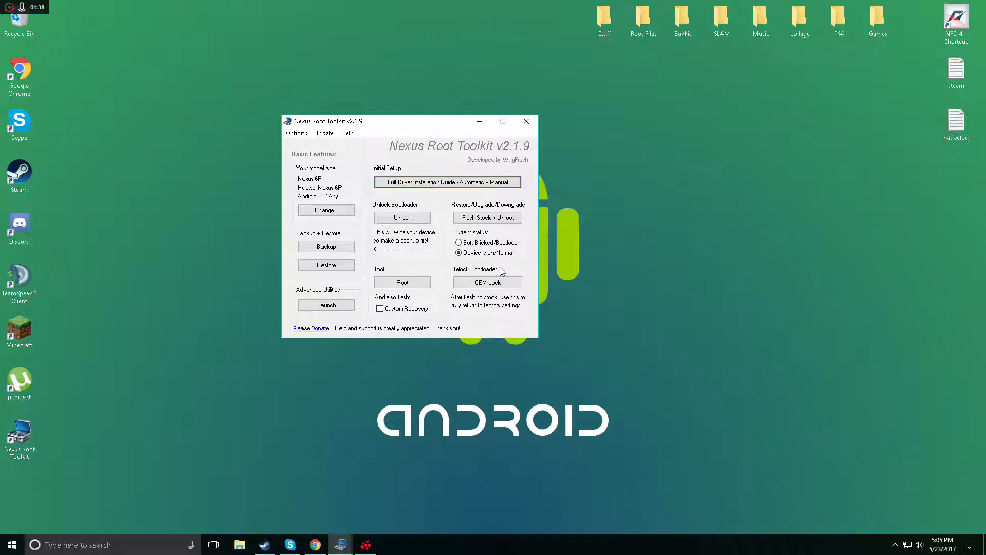
{"action": "mouse_move", "coordinate": [358, 366]}
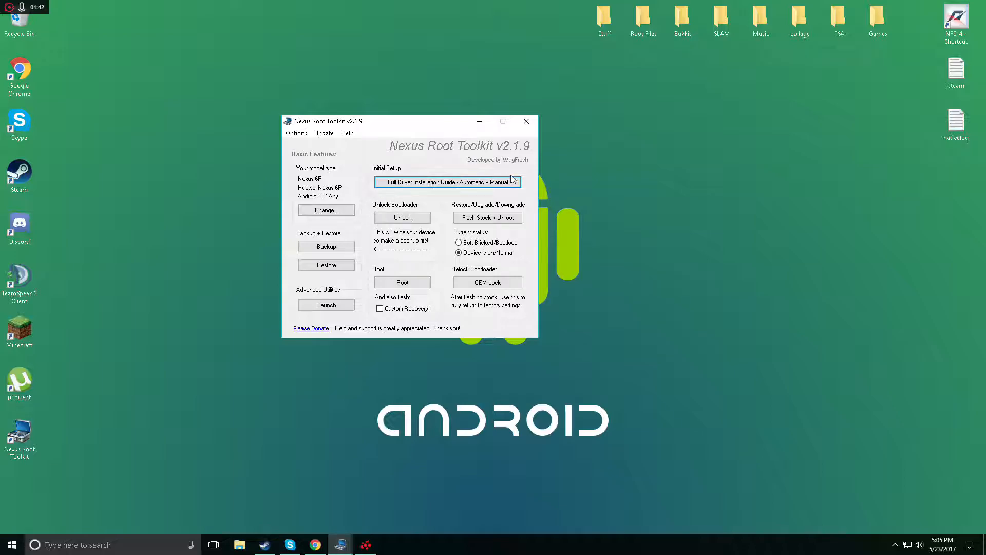
{"action": "mouse_move", "coordinate": [471, 185]}
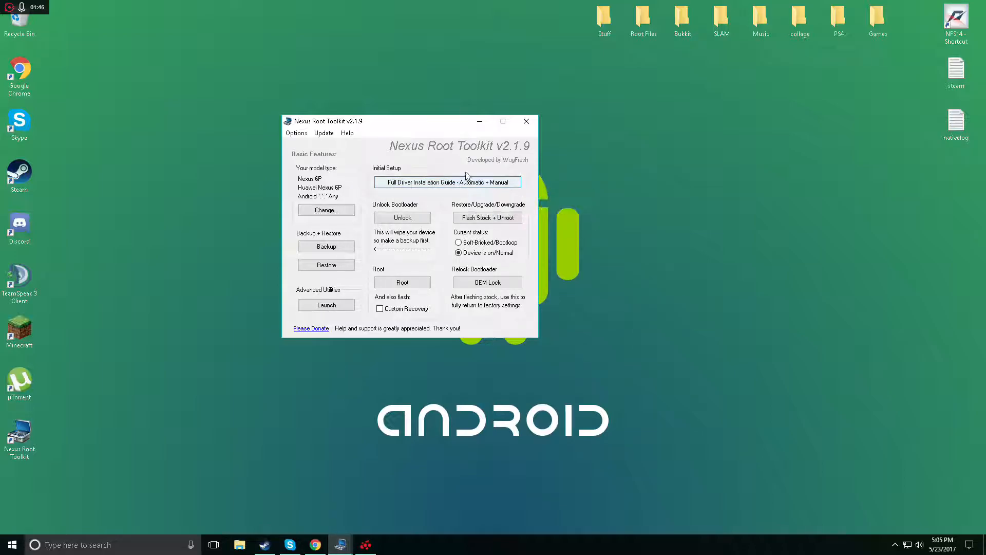
{"action": "mouse_move", "coordinate": [435, 183]}
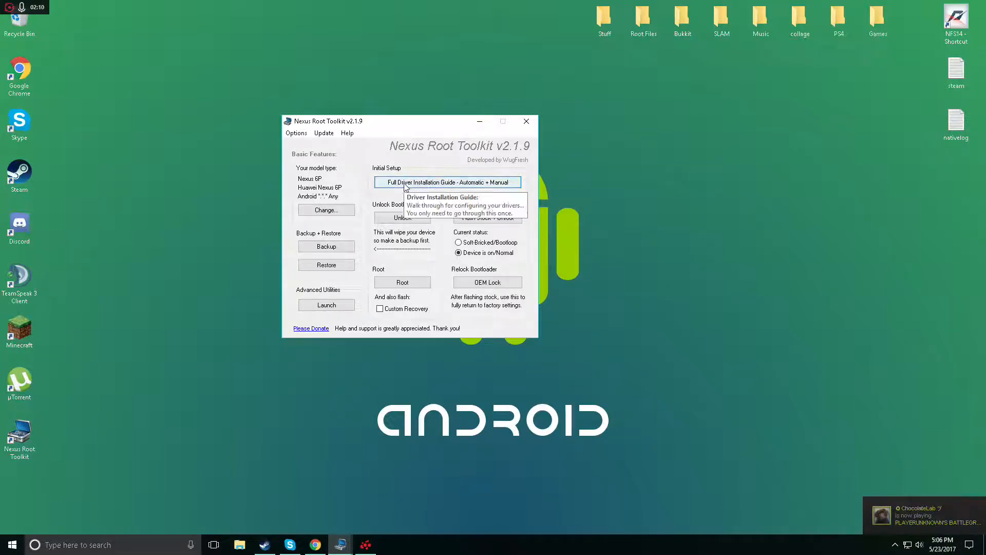
In the Full Driver Installation Guide, review Step 4, go to Step 3 and choose Google Drivers (Solution #1).
{"action": "left_click", "coordinate": [448, 182]}
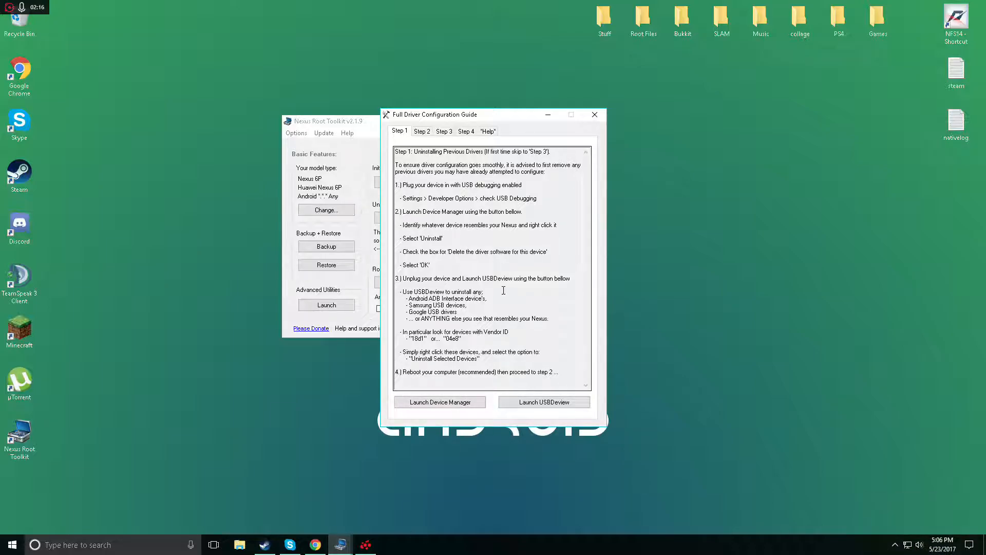
{"action": "left_click", "coordinate": [465, 131]}
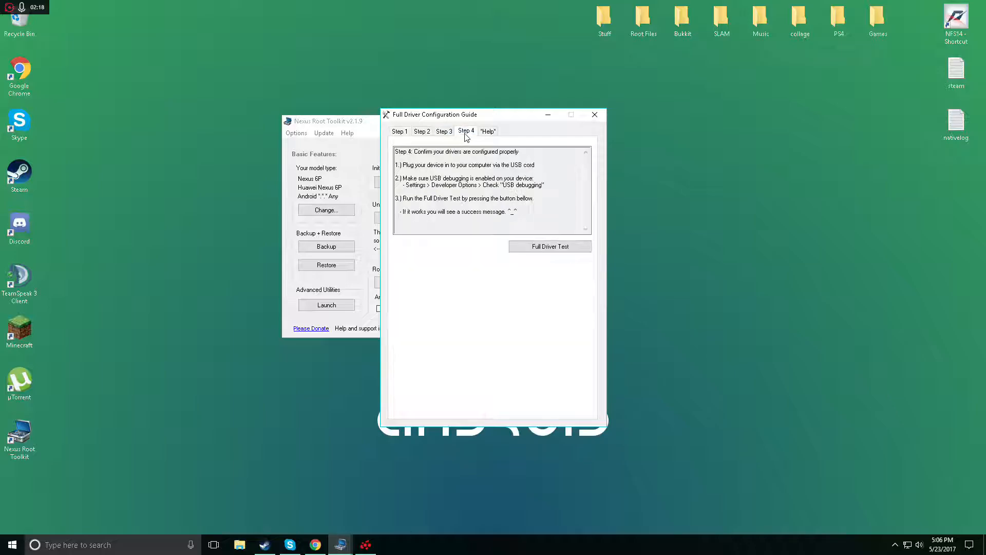
{"action": "left_click", "coordinate": [444, 131]}
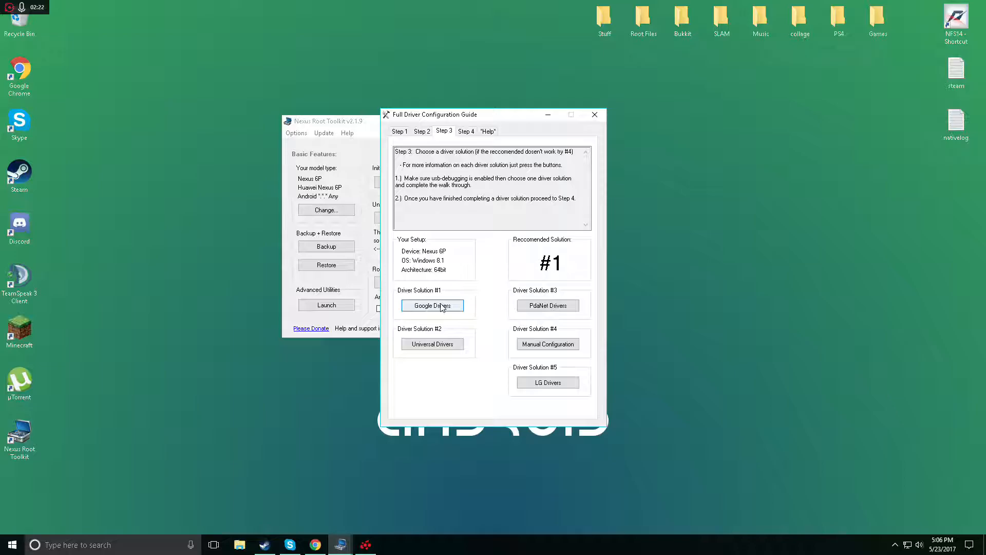
{"action": "mouse_move", "coordinate": [461, 371]}
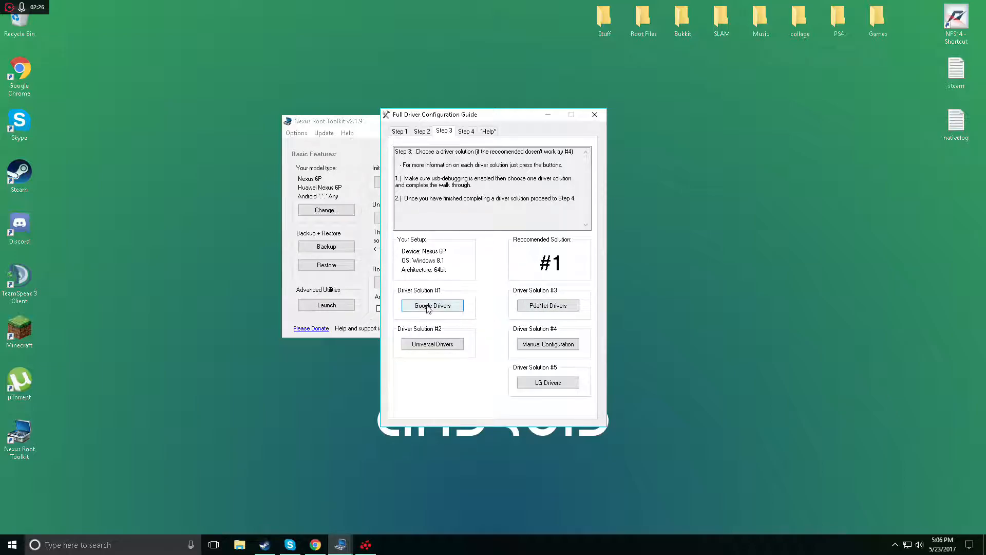
{"action": "left_click", "coordinate": [432, 305]}
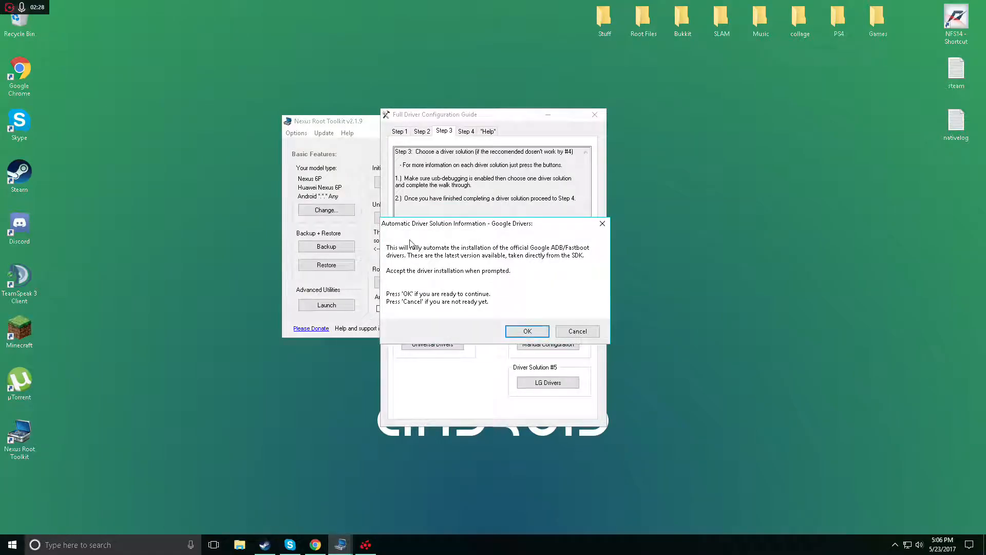
{"action": "mouse_move", "coordinate": [426, 238]}
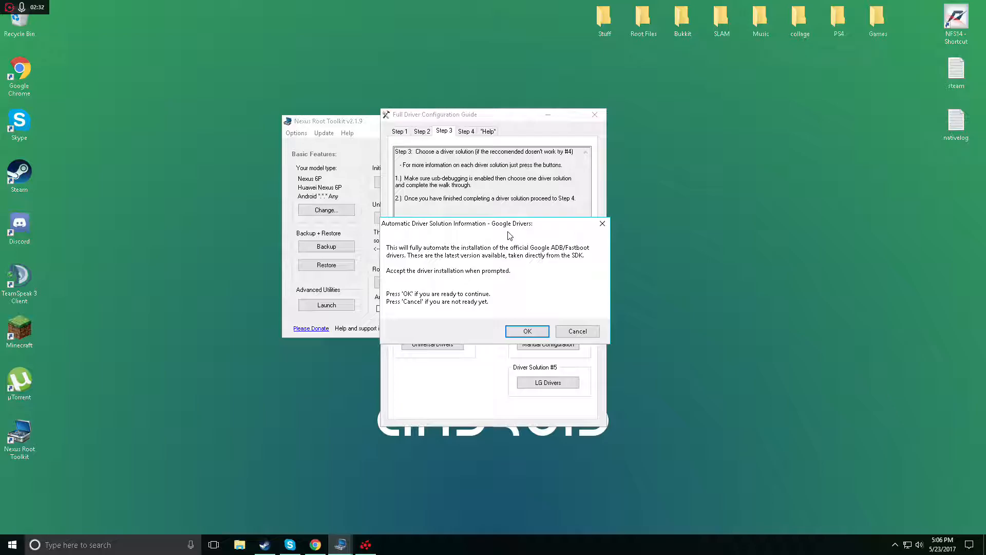
{"action": "mouse_move", "coordinate": [452, 259]}
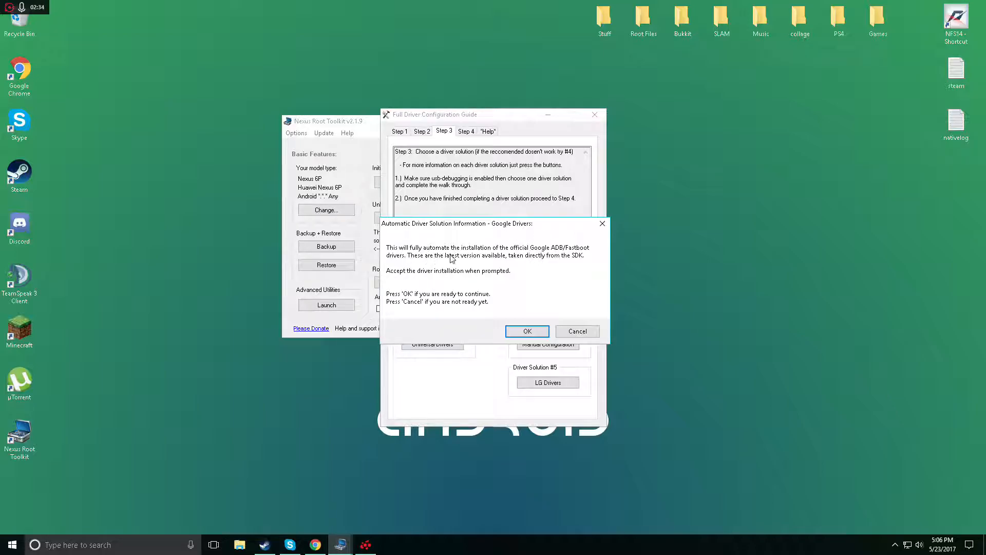
{"action": "mouse_move", "coordinate": [467, 258]}
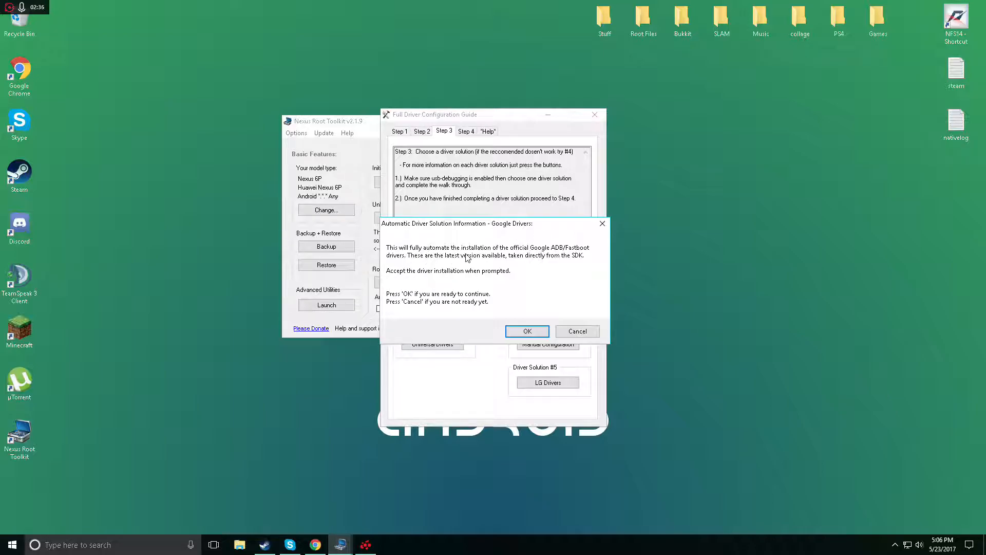
{"action": "mouse_move", "coordinate": [582, 255]}
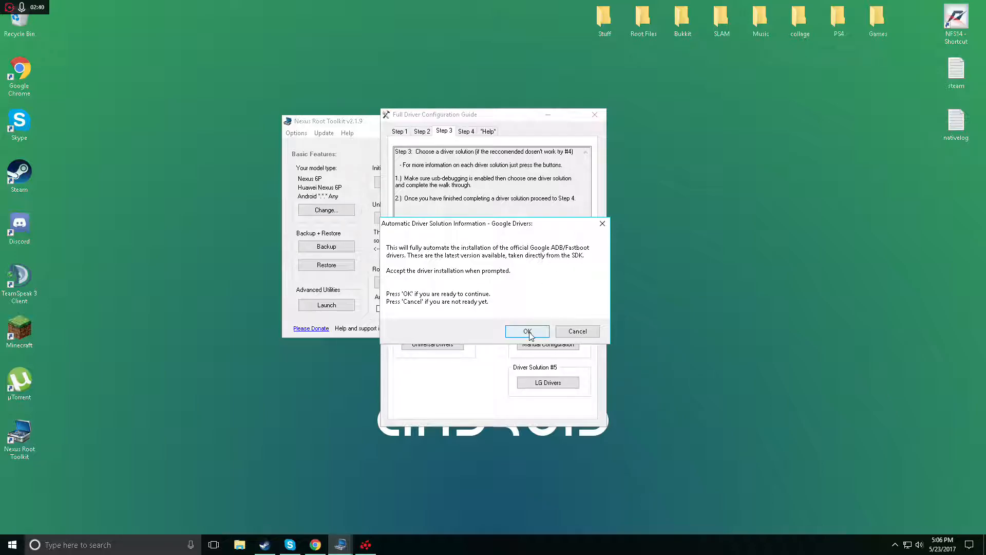
Confirm the Google ADB/Fastboot driver install, run the installer through and finish it.
{"action": "left_click", "coordinate": [528, 331]}
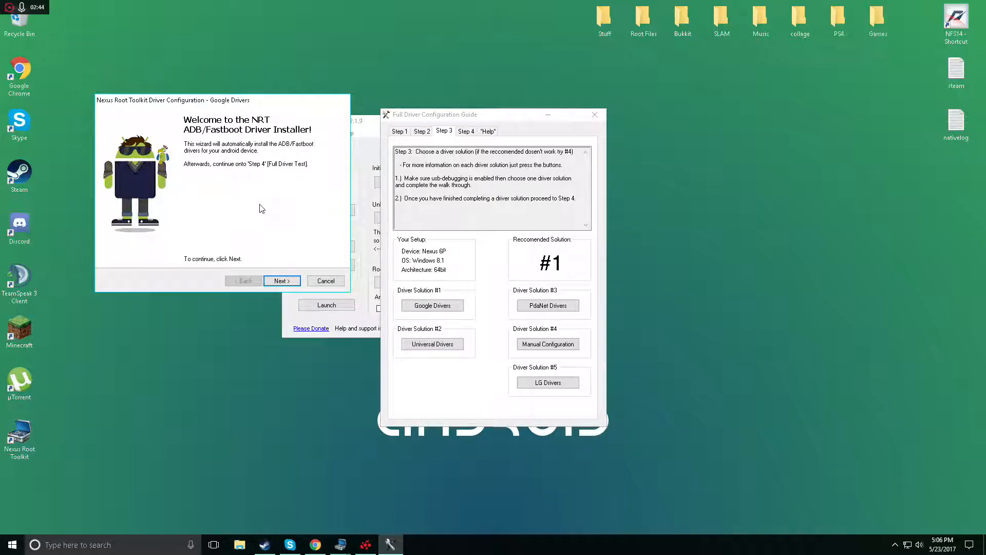
{"action": "left_click", "coordinate": [281, 280]}
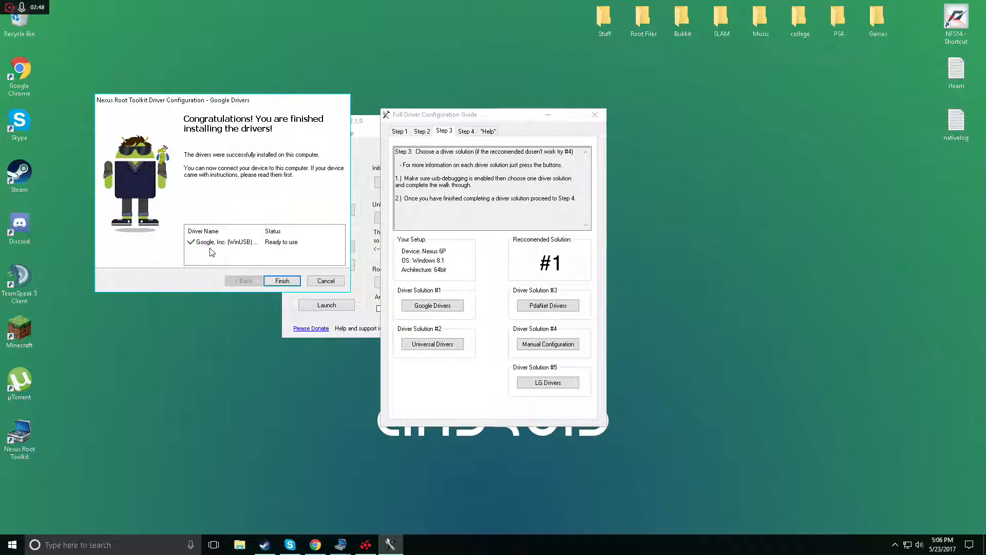
{"action": "mouse_move", "coordinate": [227, 231]}
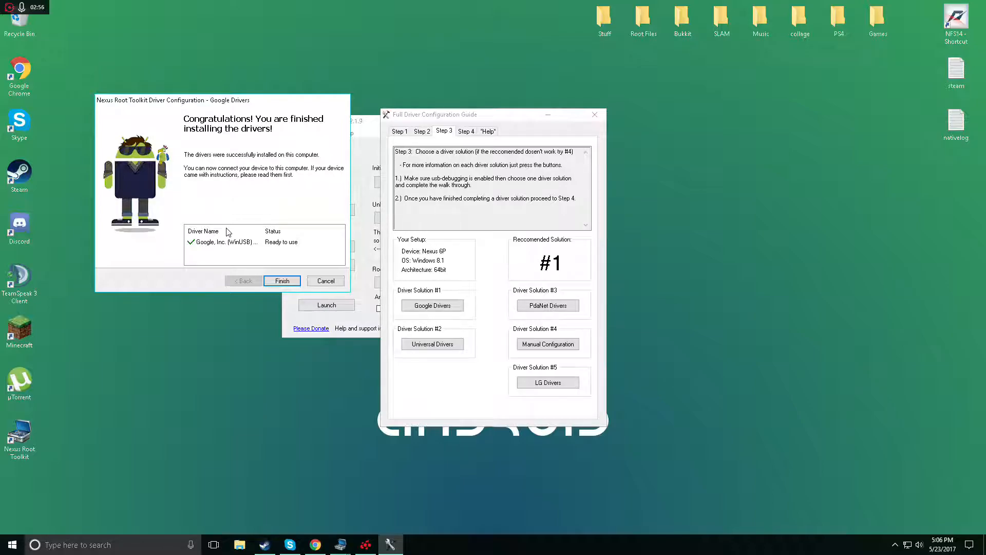
{"action": "mouse_move", "coordinate": [259, 259]}
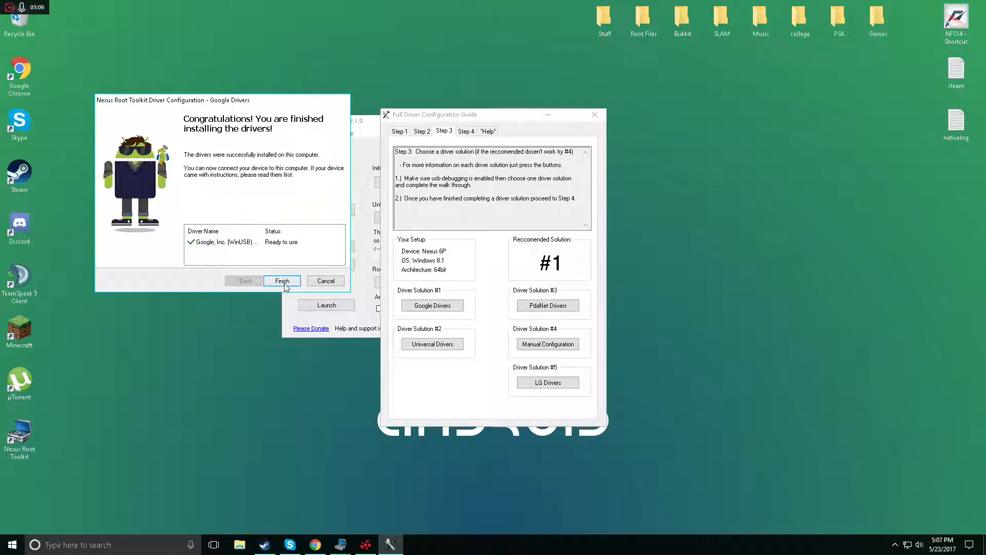
{"action": "left_click", "coordinate": [282, 281]}
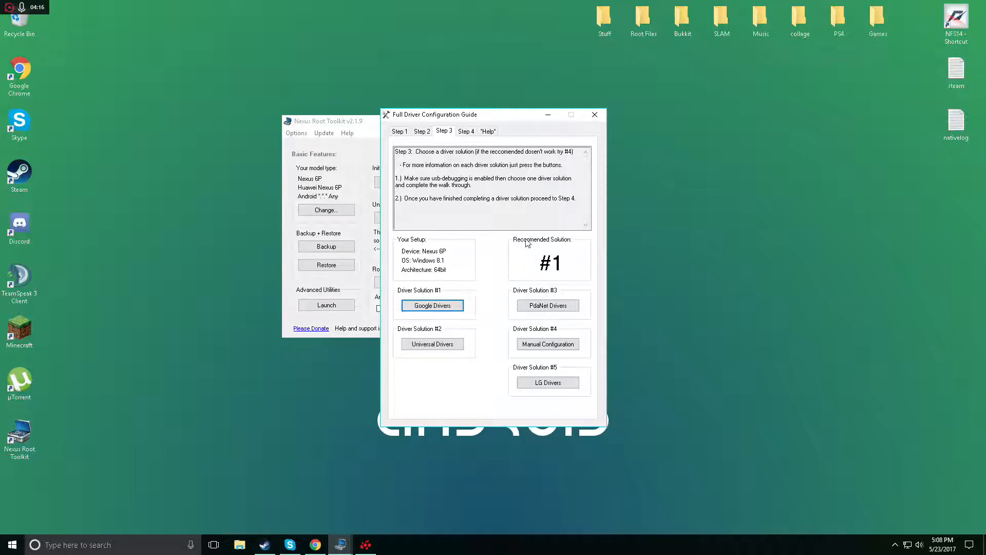
After viewing Step 2, close the driver guide and tick Custom Recovery under Root.
{"action": "left_click", "coordinate": [421, 132]}
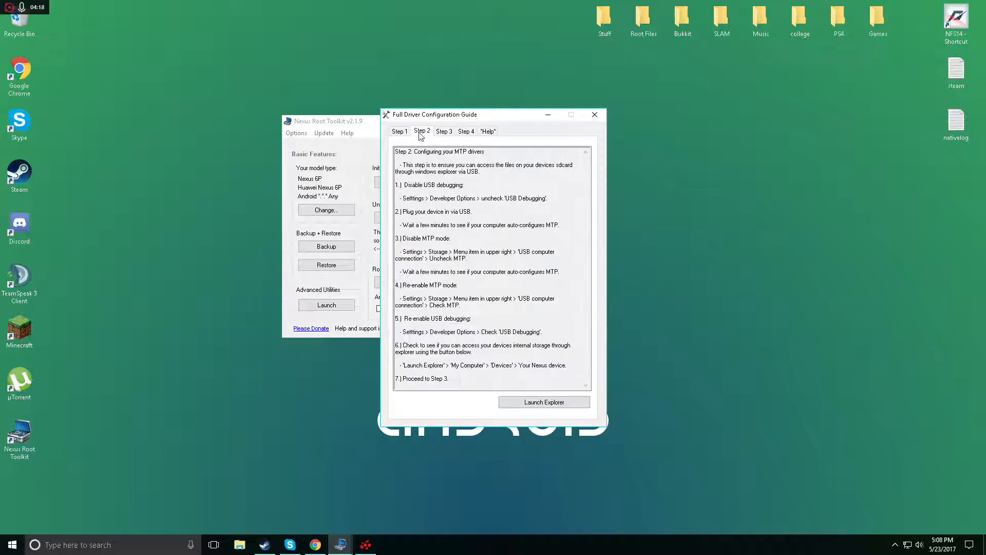
{"action": "mouse_move", "coordinate": [595, 114]}
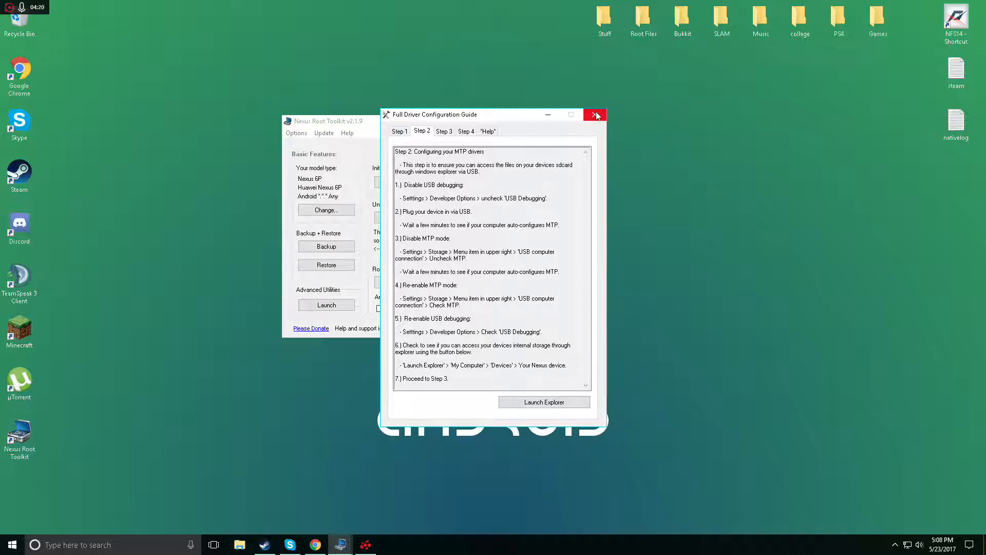
{"action": "left_click", "coordinate": [594, 115]}
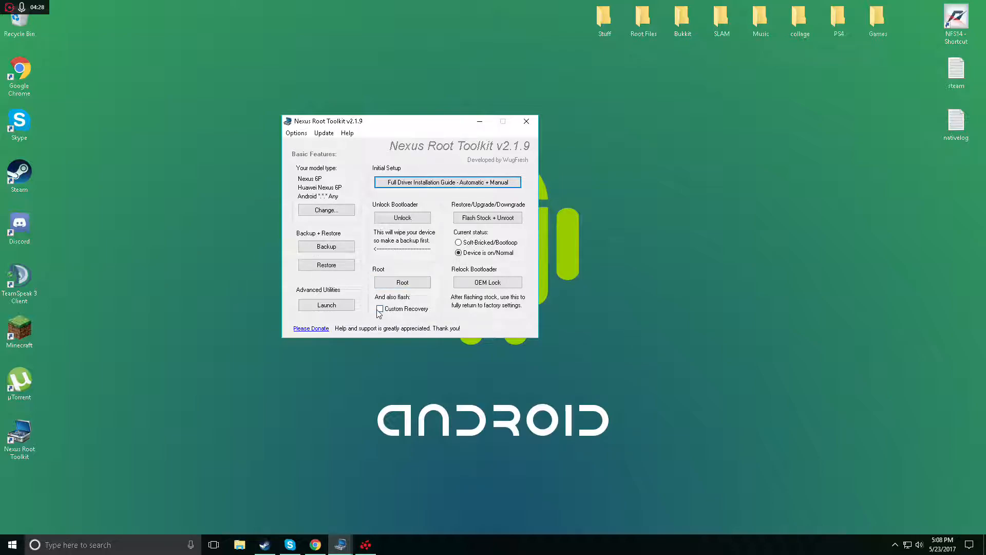
{"action": "left_click", "coordinate": [380, 308]}
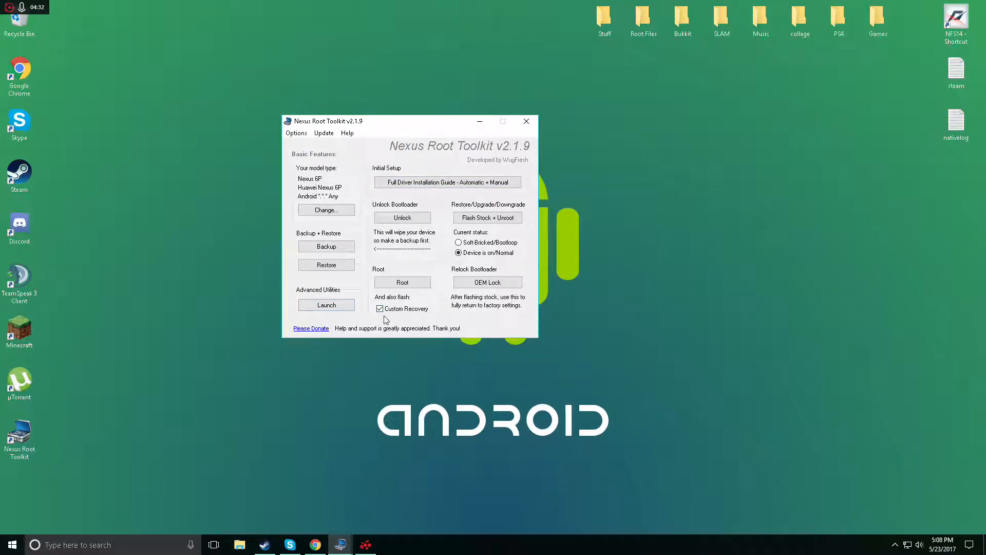
{"action": "mouse_move", "coordinate": [380, 308]}
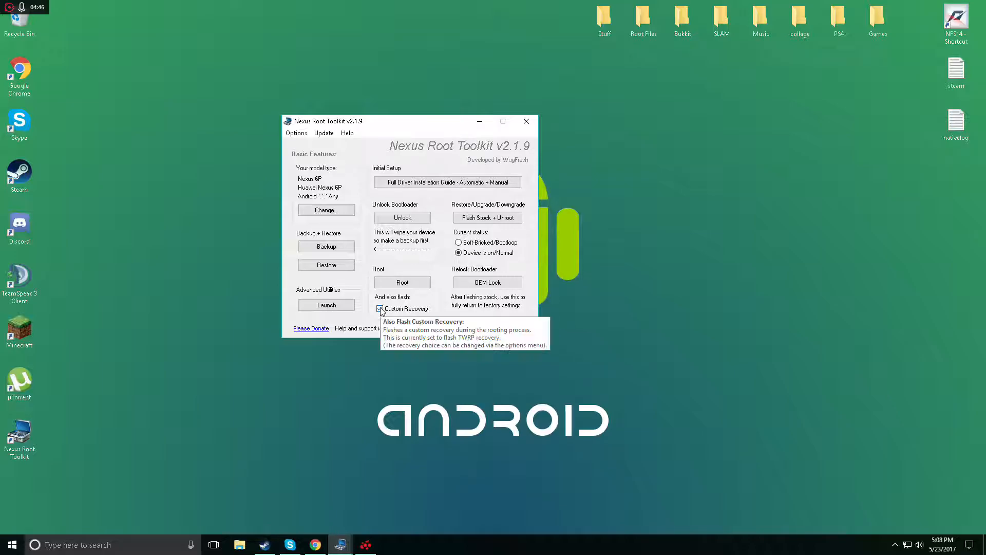
{"action": "mouse_move", "coordinate": [370, 307]}
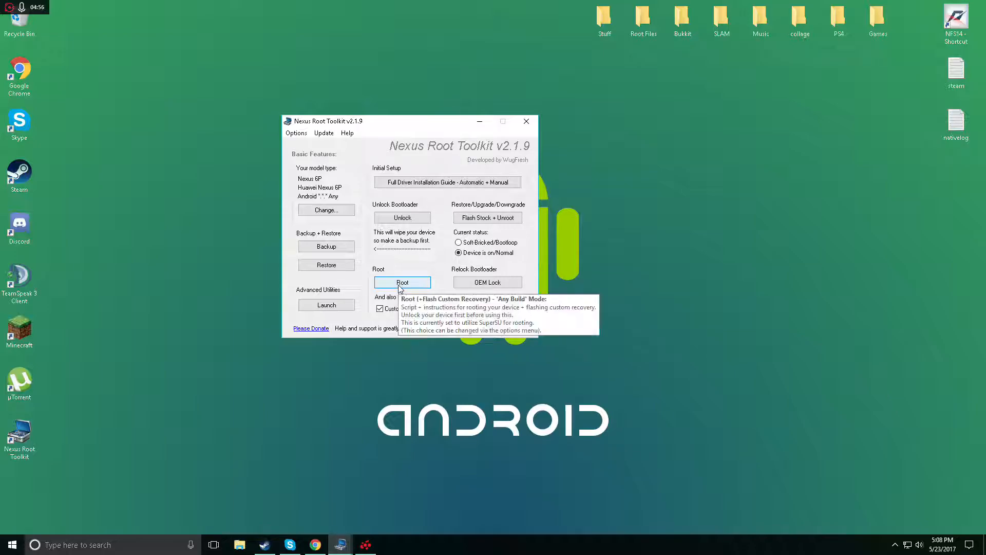
Start Root, run Download + Update All File Dependencies, continue past the SuperSU mismatch and close the import prompt.
{"action": "left_click", "coordinate": [401, 281]}
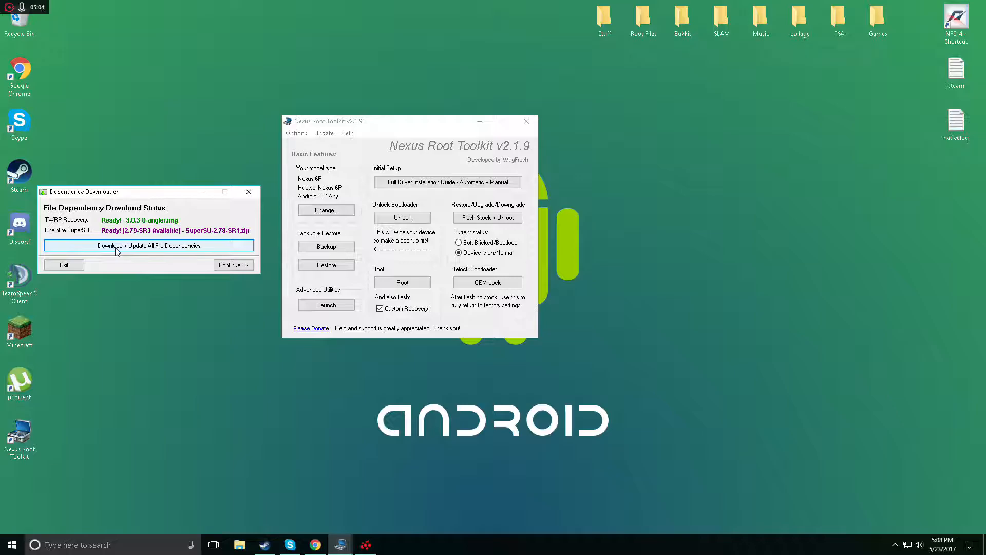
{"action": "left_click", "coordinate": [148, 245]}
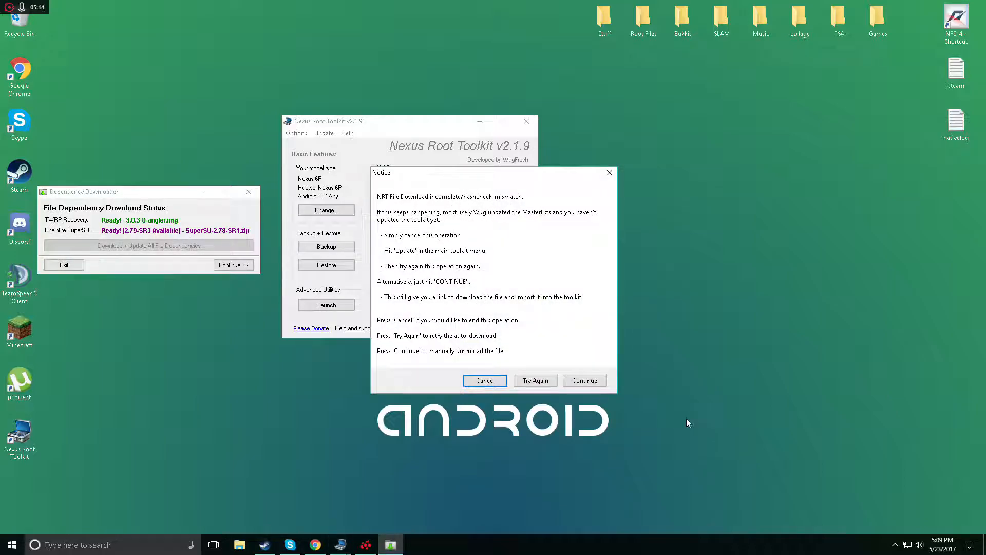
{"action": "mouse_move", "coordinate": [431, 244]}
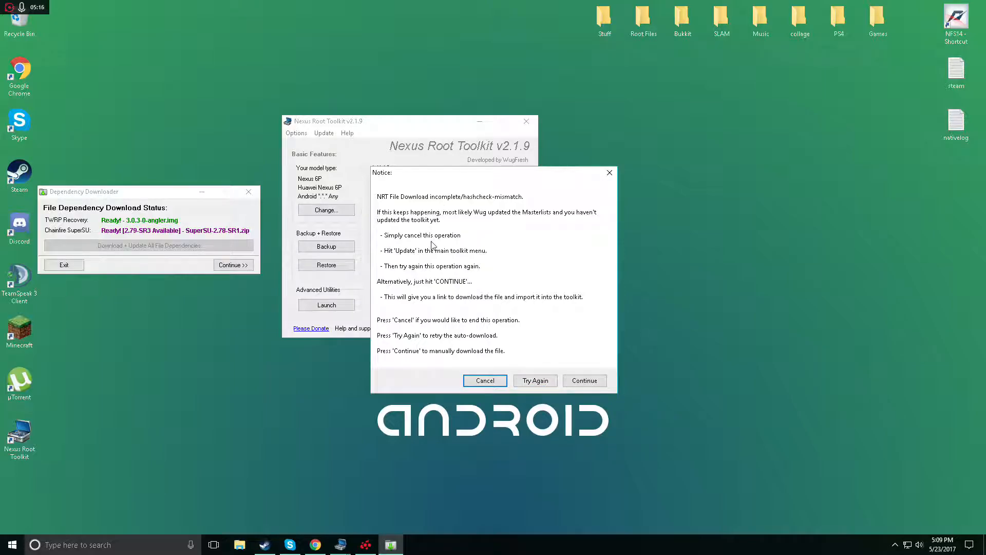
{"action": "mouse_move", "coordinate": [404, 263]}
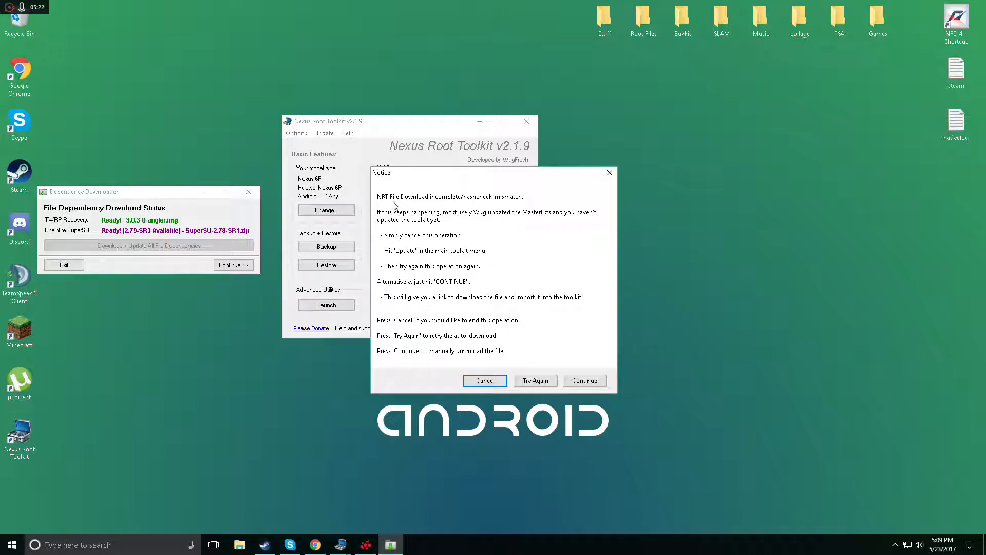
{"action": "mouse_move", "coordinate": [585, 398]}
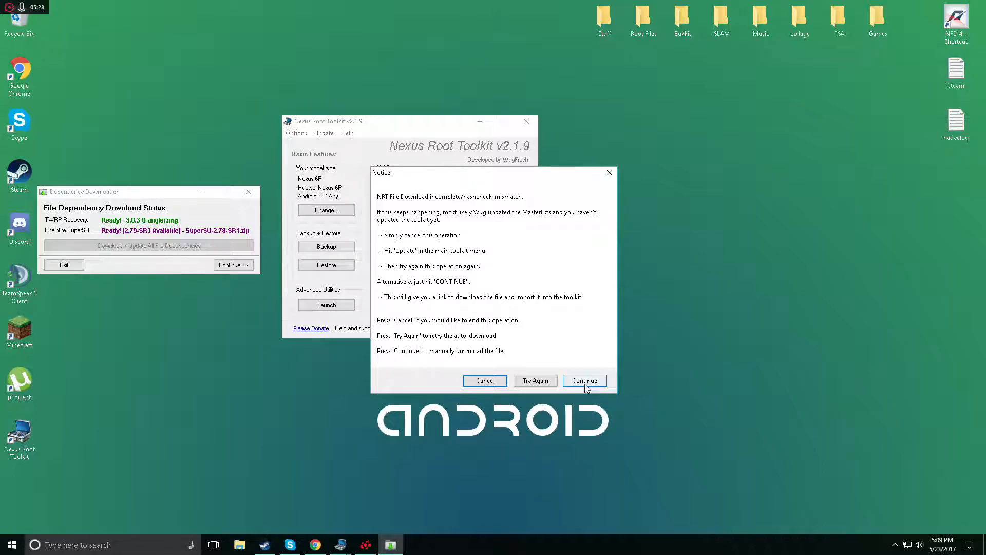
{"action": "left_click", "coordinate": [585, 380]}
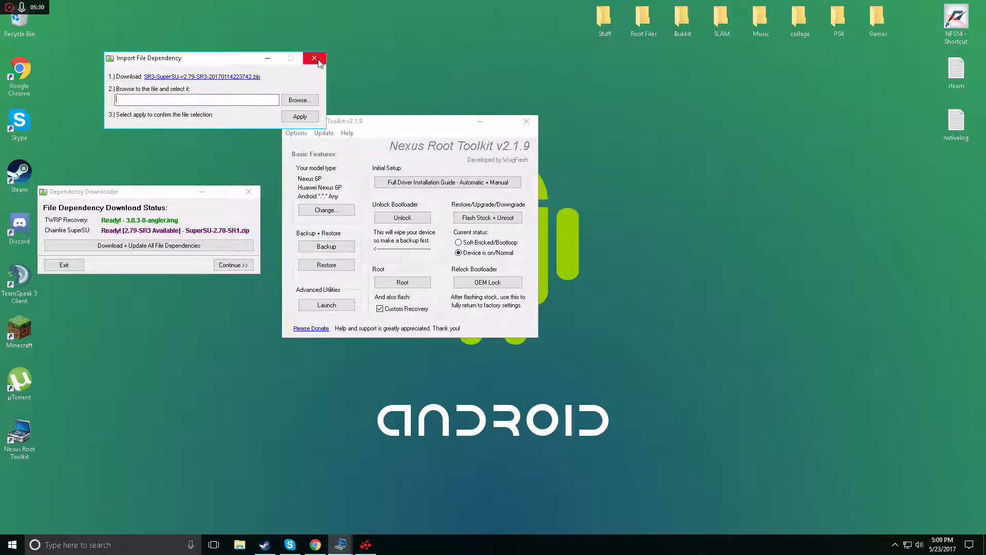
{"action": "left_click", "coordinate": [314, 58]}
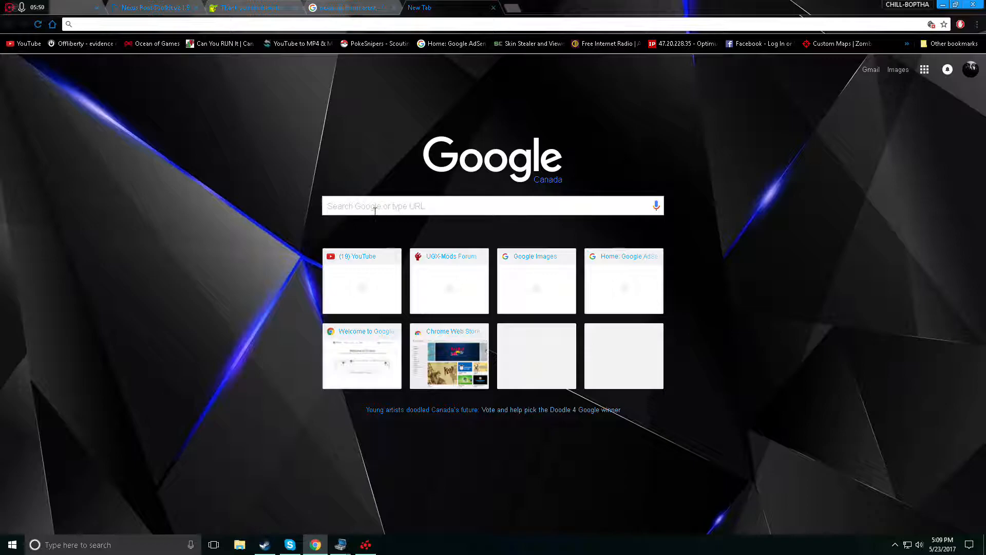
Search Google for 'supersu 2.79 zip' from the new Chrome tab.
{"action": "left_click", "coordinate": [376, 206]}
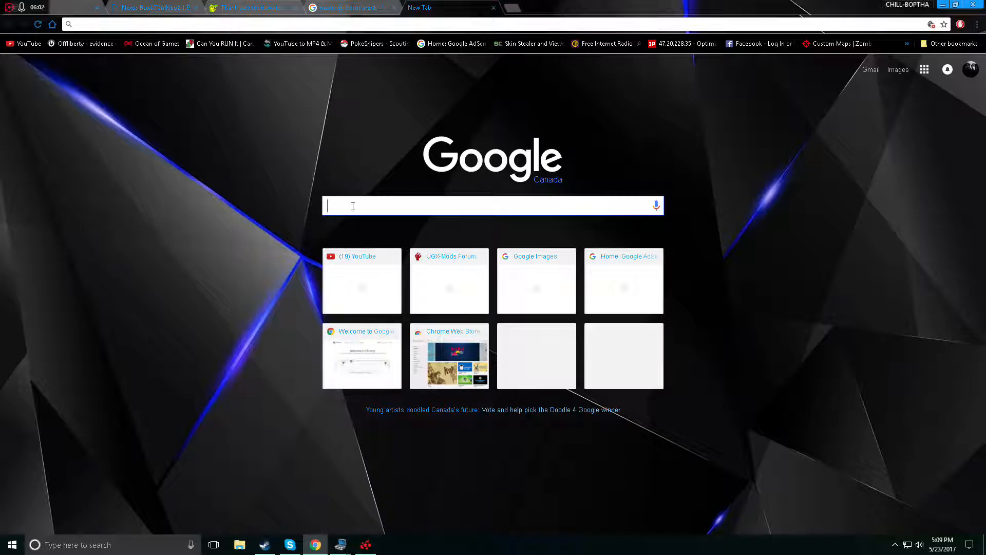
{"action": "type", "text": "supersu"}
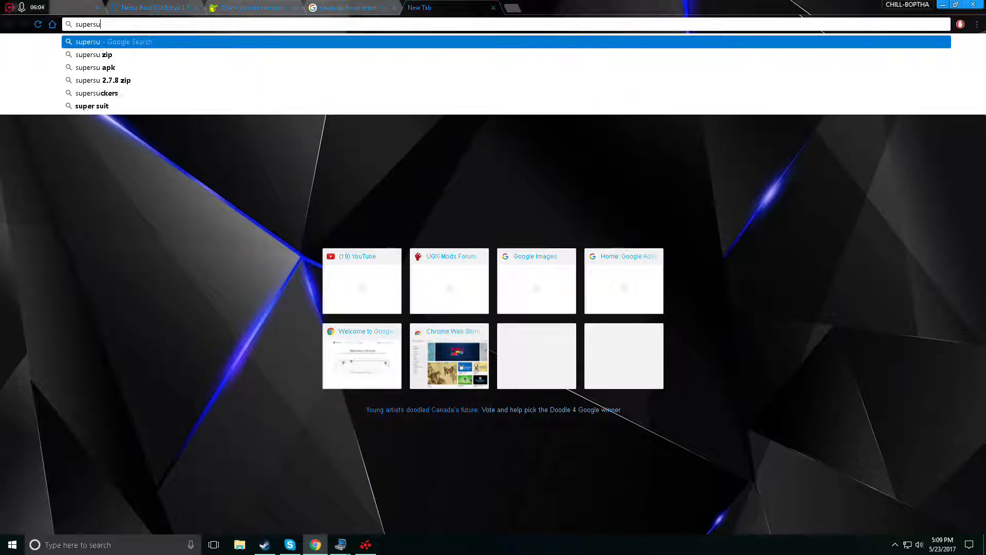
{"action": "key", "text": "Enter"}
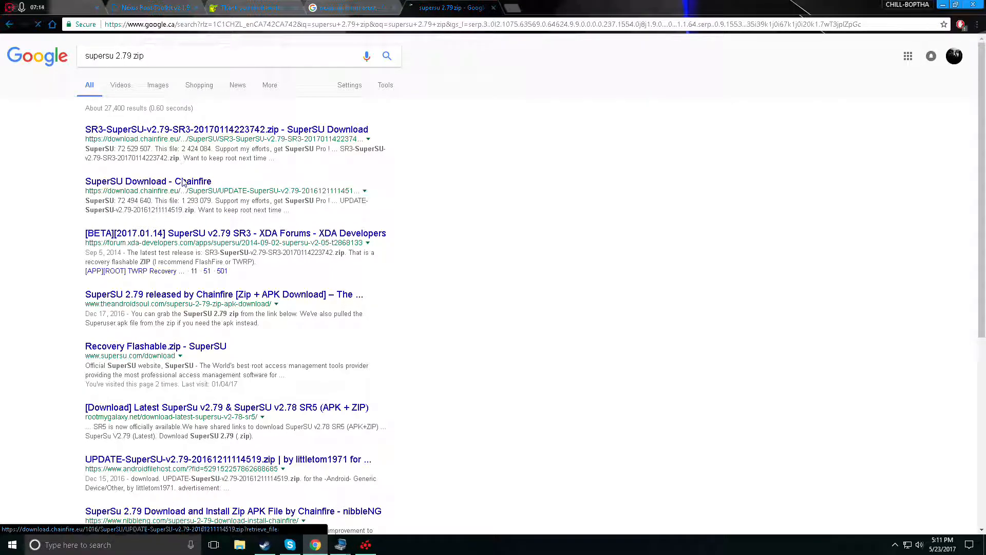
From the Chainfire result, download the UPDATE-SuperSU-v2.79 zip to the desktop.
{"action": "left_click", "coordinate": [147, 181]}
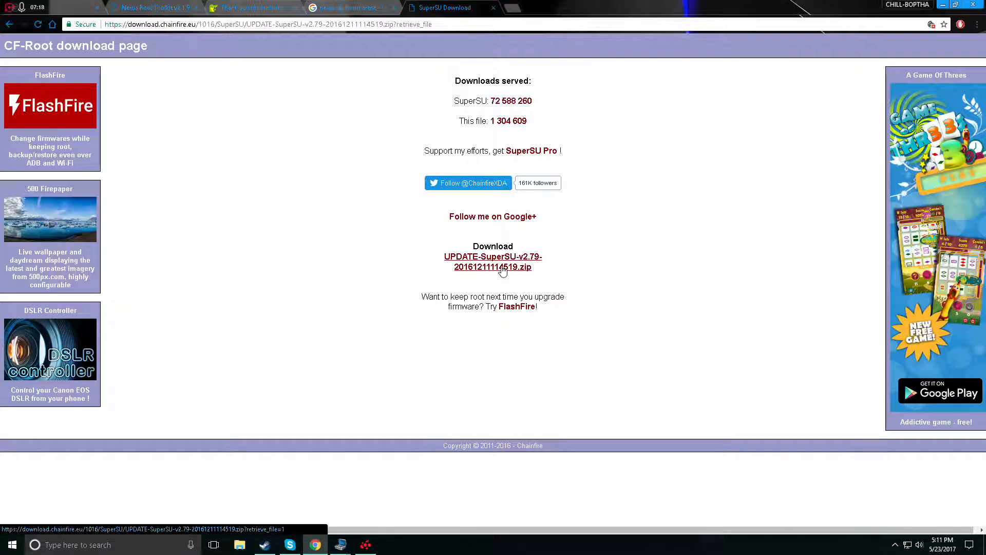
{"action": "left_click", "coordinate": [501, 267]}
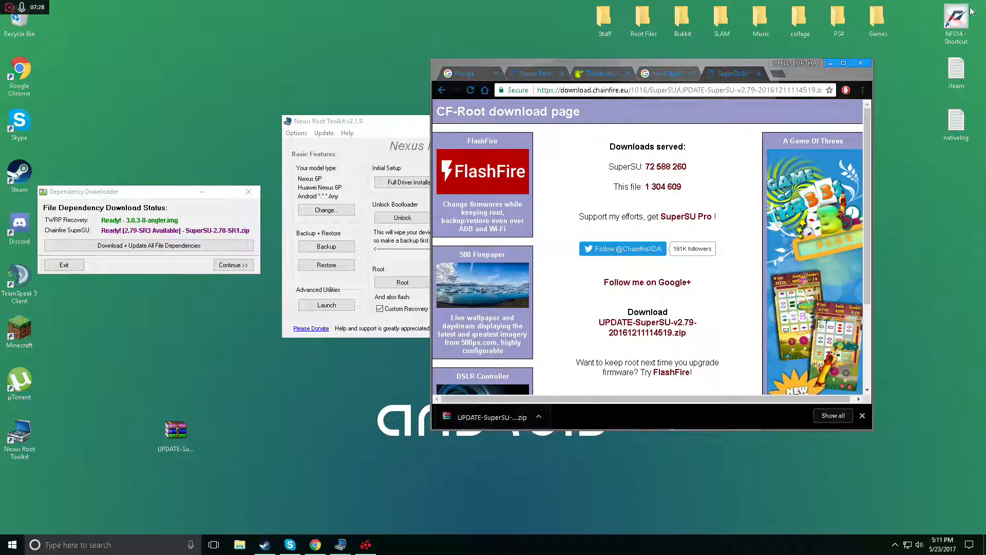
Minimize Chrome and dismiss the Dependency Downloader status (TWRP and SuperSU ready) to reveal the main toolkit.
{"action": "left_click", "coordinate": [863, 62]}
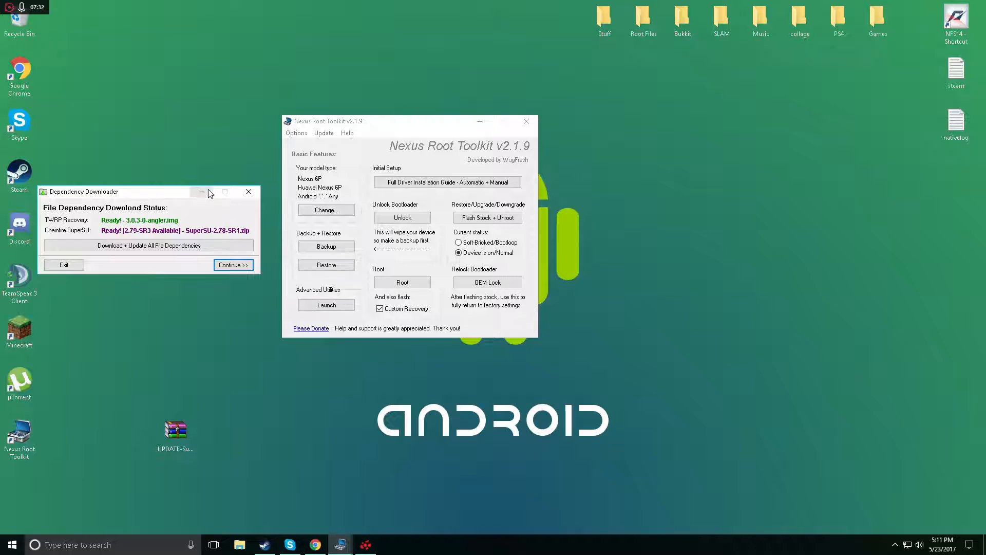
{"action": "left_click", "coordinate": [232, 265]}
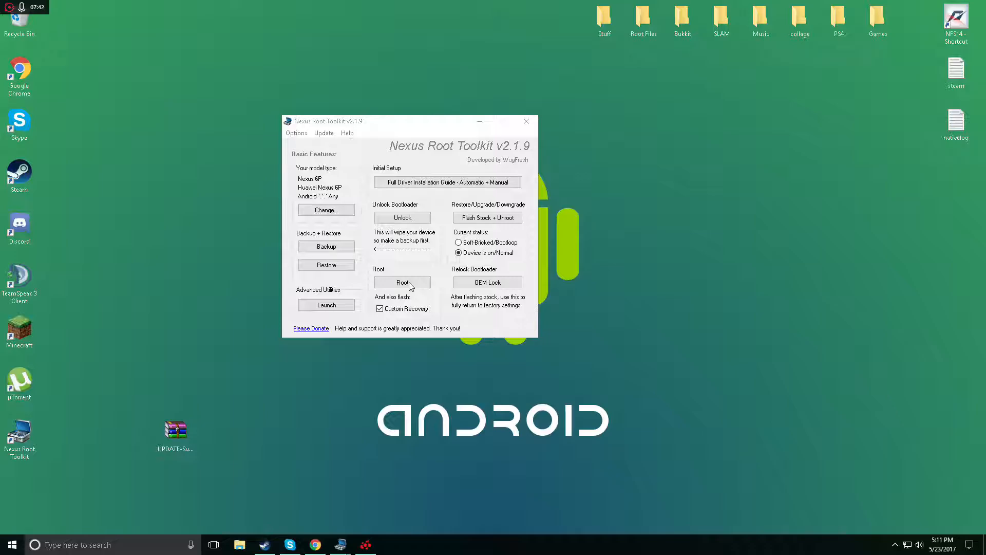
{"action": "mouse_move", "coordinate": [495, 222]}
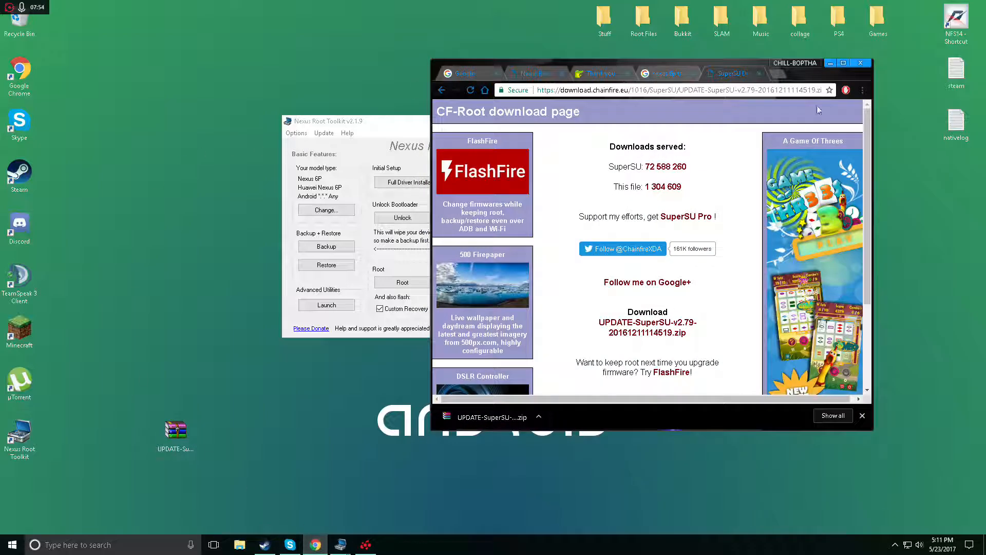
{"action": "left_click", "coordinate": [861, 62]}
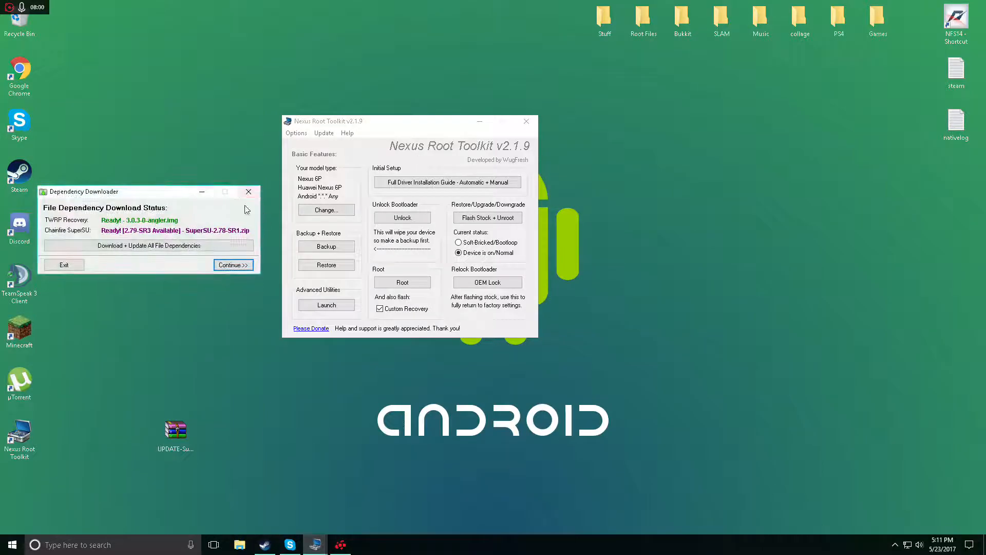
{"action": "left_click", "coordinate": [233, 265]}
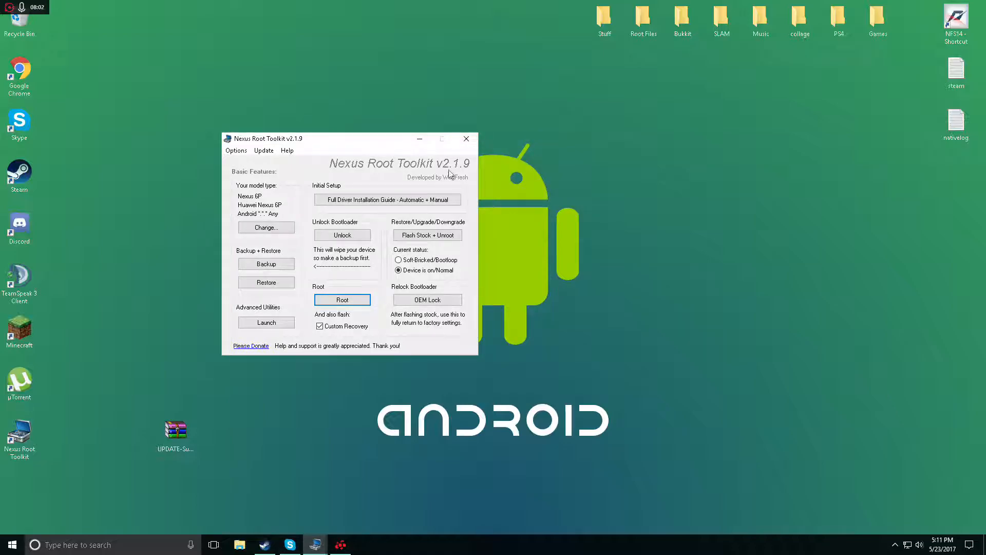
{"action": "mouse_move", "coordinate": [378, 218]}
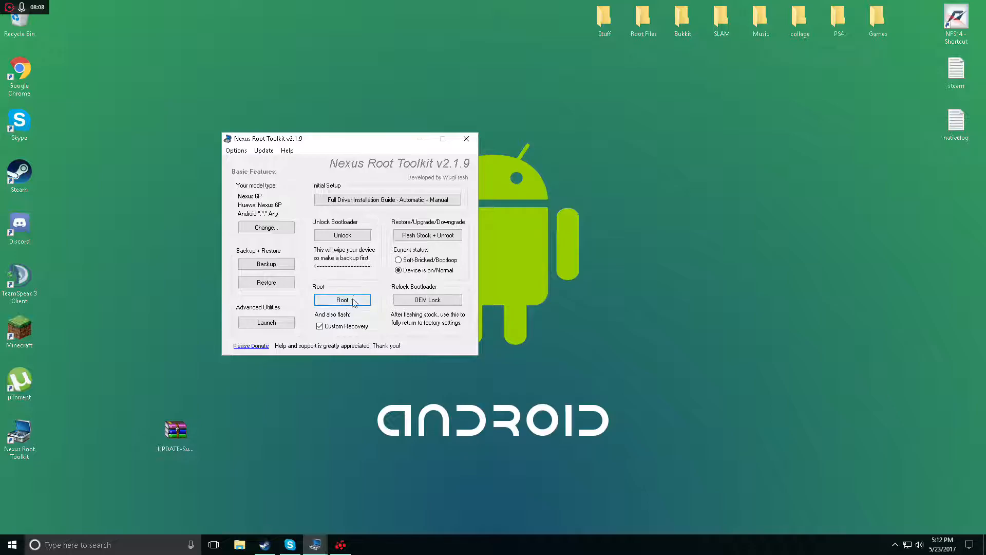
{"action": "mouse_move", "coordinate": [345, 306]}
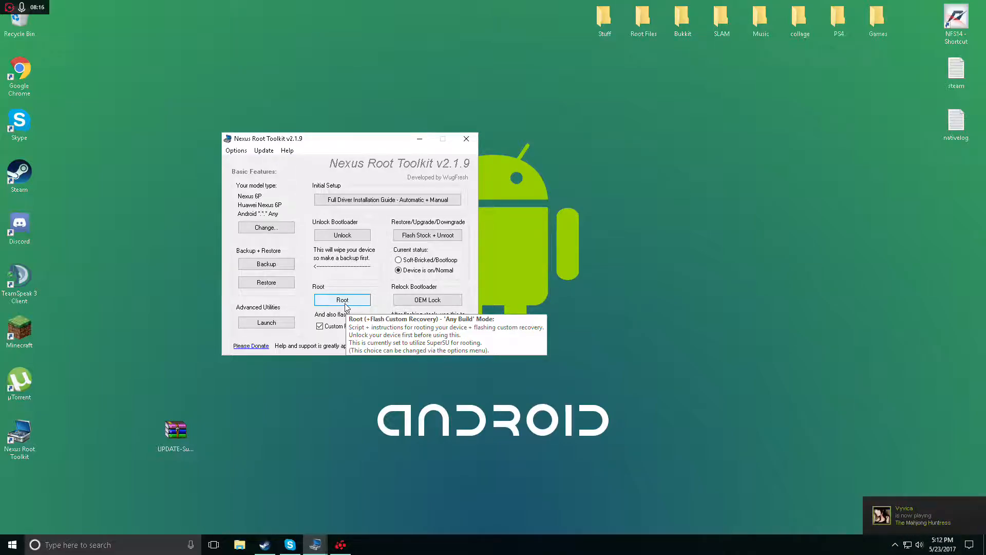
{"action": "mouse_move", "coordinate": [427, 234]}
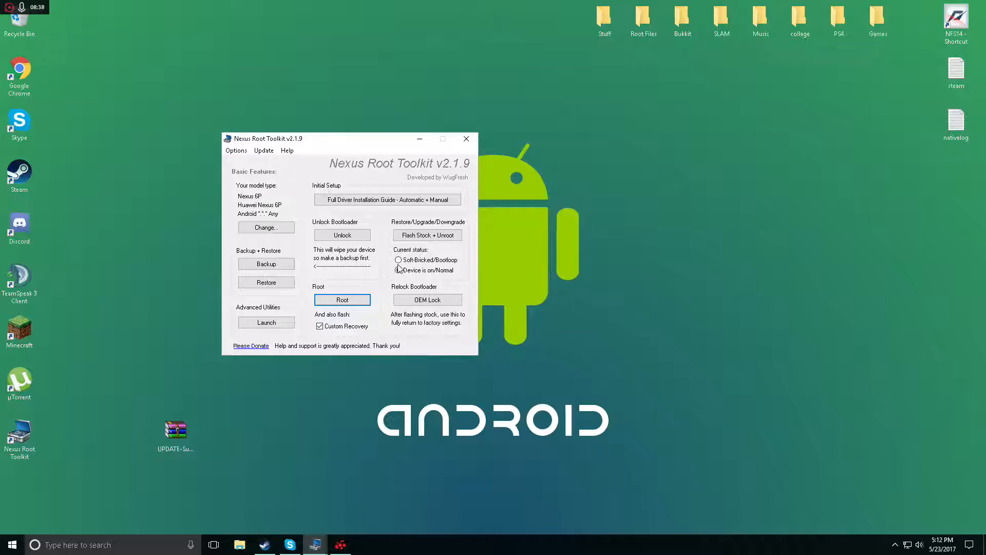
{"action": "mouse_move", "coordinate": [427, 234]}
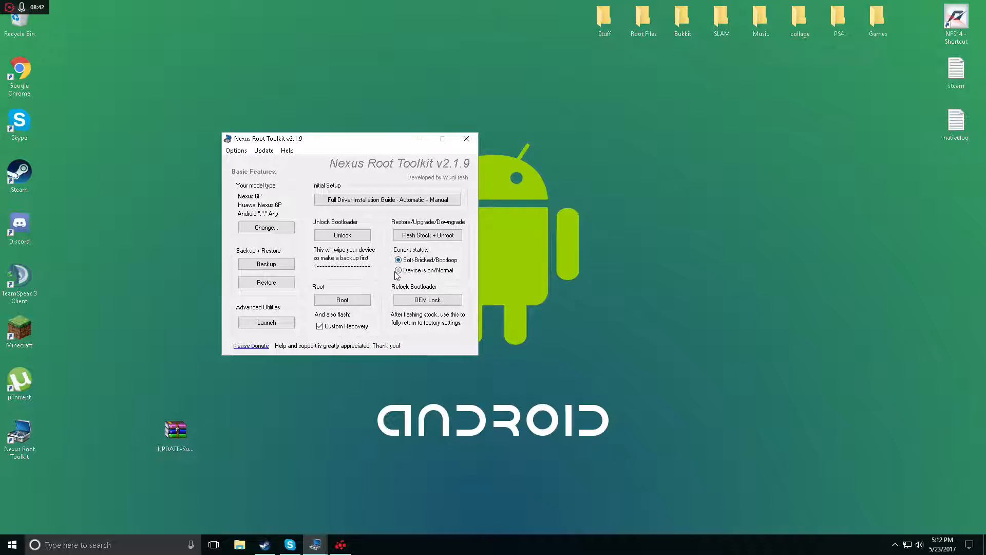
Mark the device as on/Normal and start Flash Stock + Unroot, bringing up its wipe warning.
{"action": "left_click", "coordinate": [399, 270]}
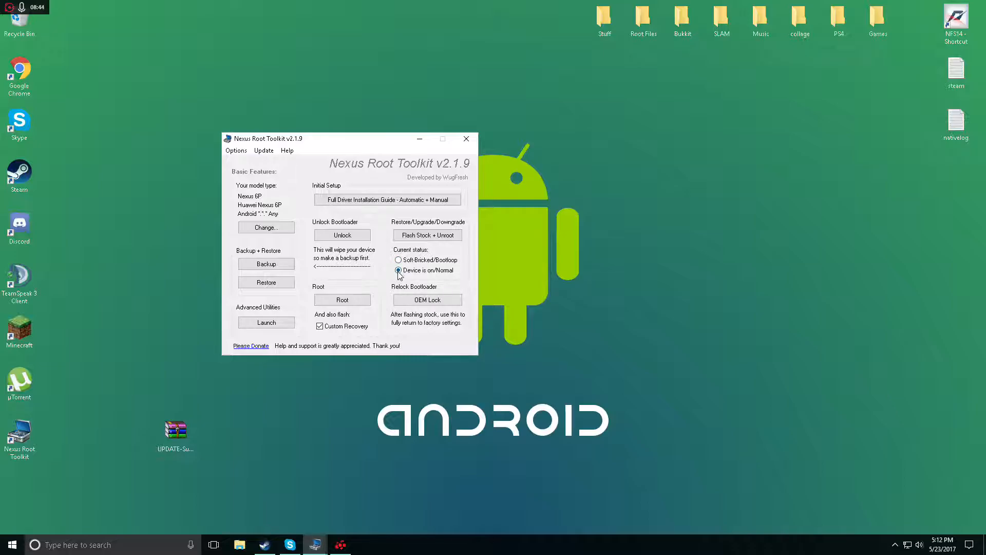
{"action": "left_click", "coordinate": [427, 234]}
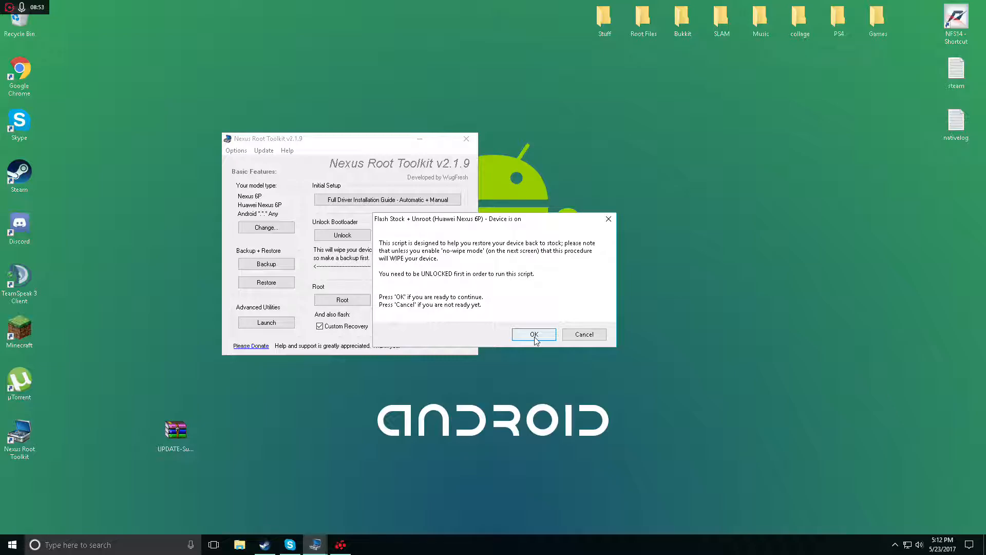
{"action": "mouse_move", "coordinate": [611, 343]}
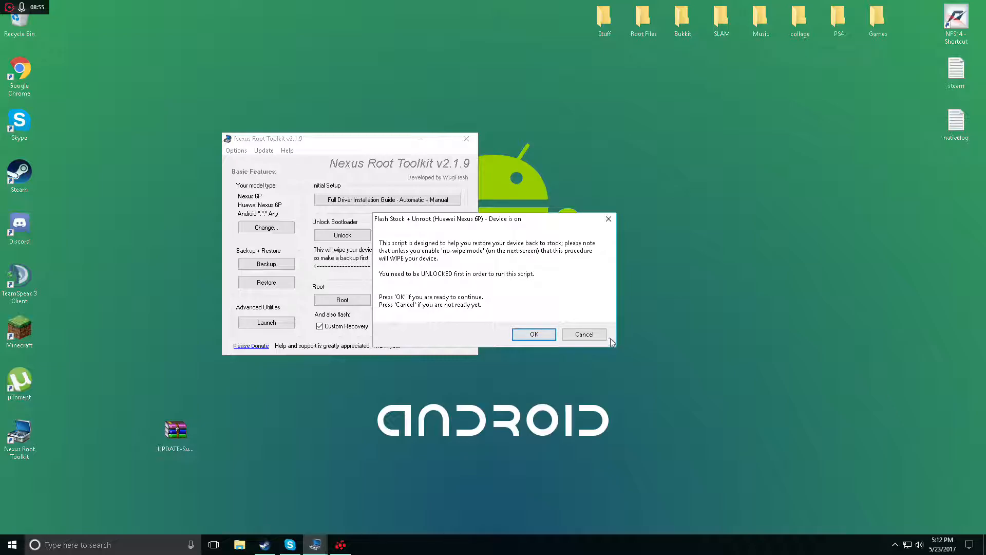
Cancel the Flash Stock + Unroot warning to return to the main toolkit window.
{"action": "left_click", "coordinate": [534, 333]}
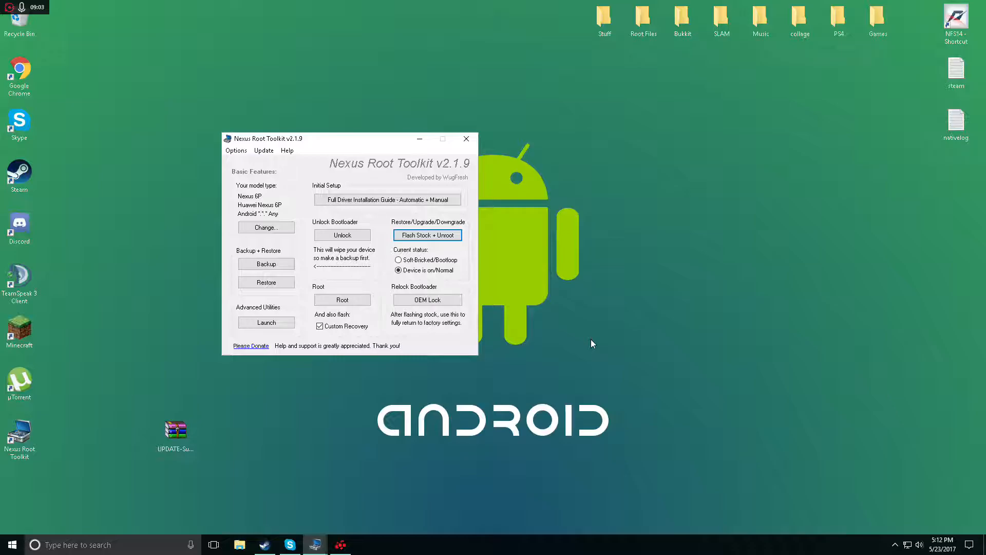
{"action": "mouse_move", "coordinate": [404, 289]}
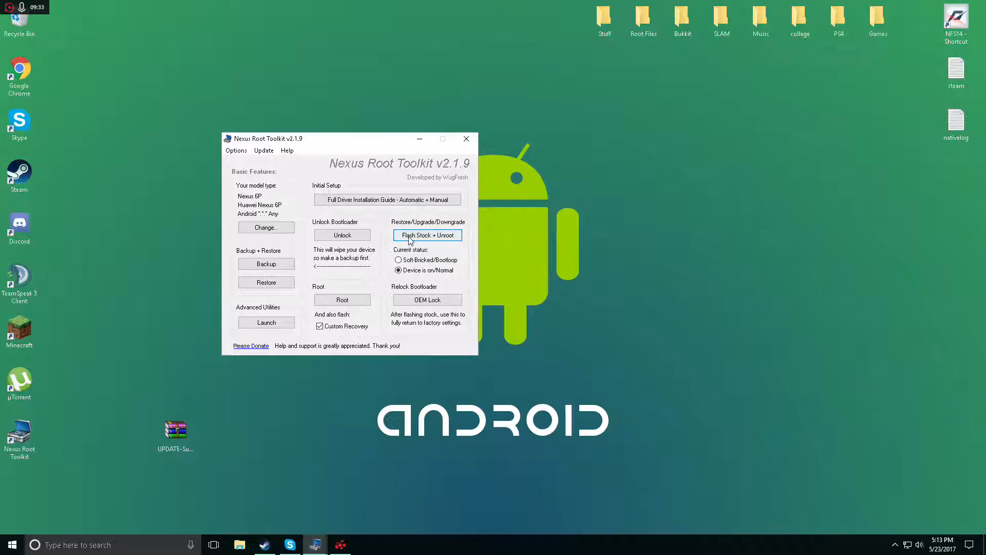
{"action": "mouse_move", "coordinate": [411, 240]}
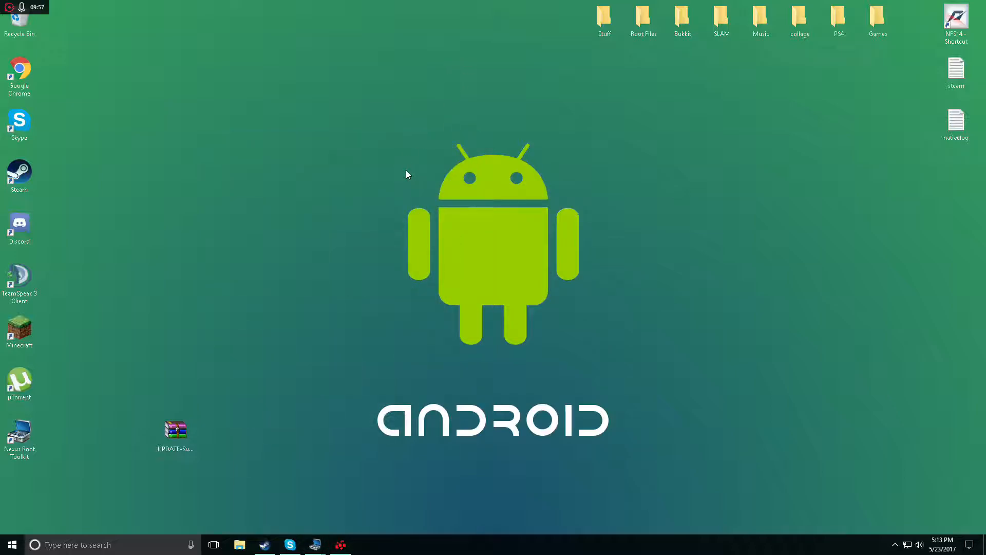
{"action": "mouse_move", "coordinate": [308, 457]}
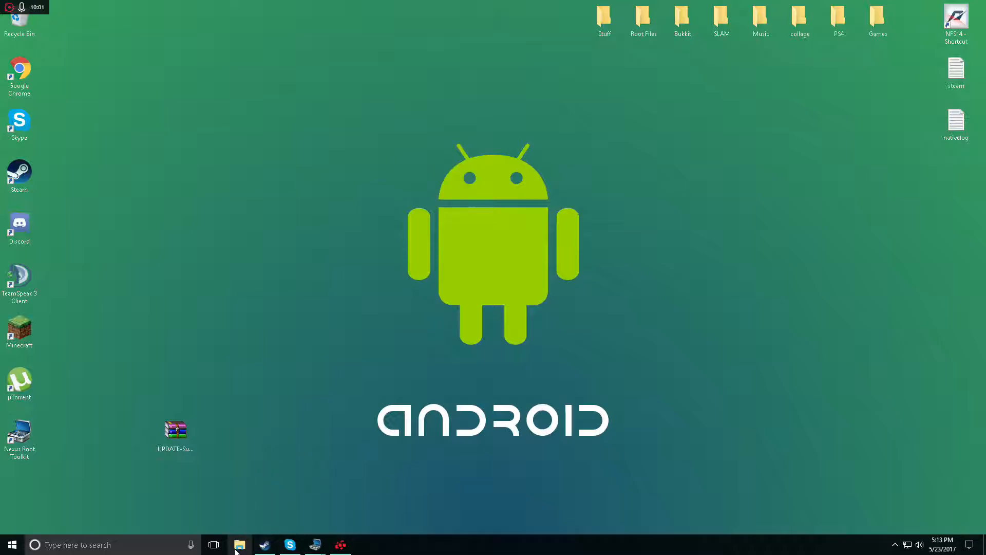
Show This PC in File Explorer so the Nexus 6P appears among devices and drives.
{"action": "left_click", "coordinate": [239, 544]}
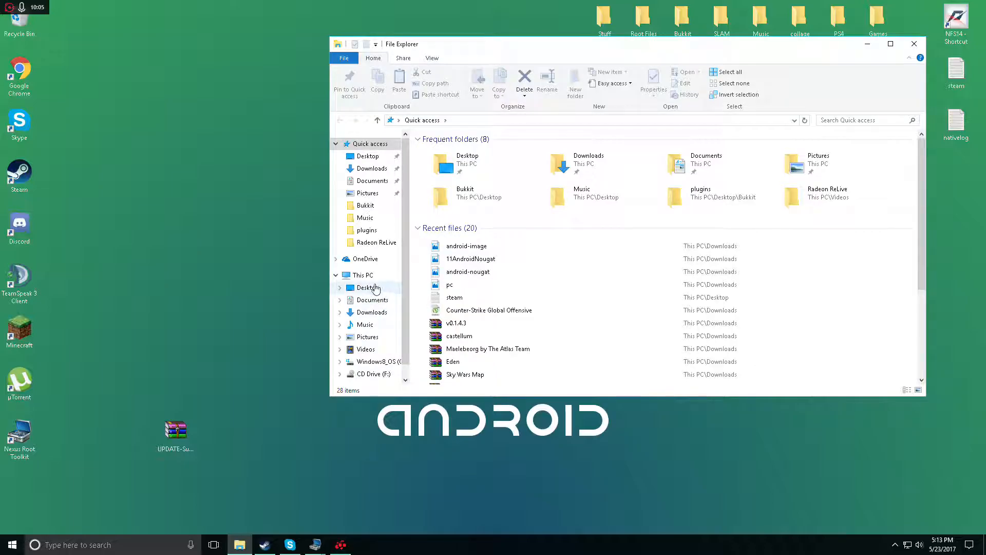
{"action": "left_click", "coordinate": [367, 287]}
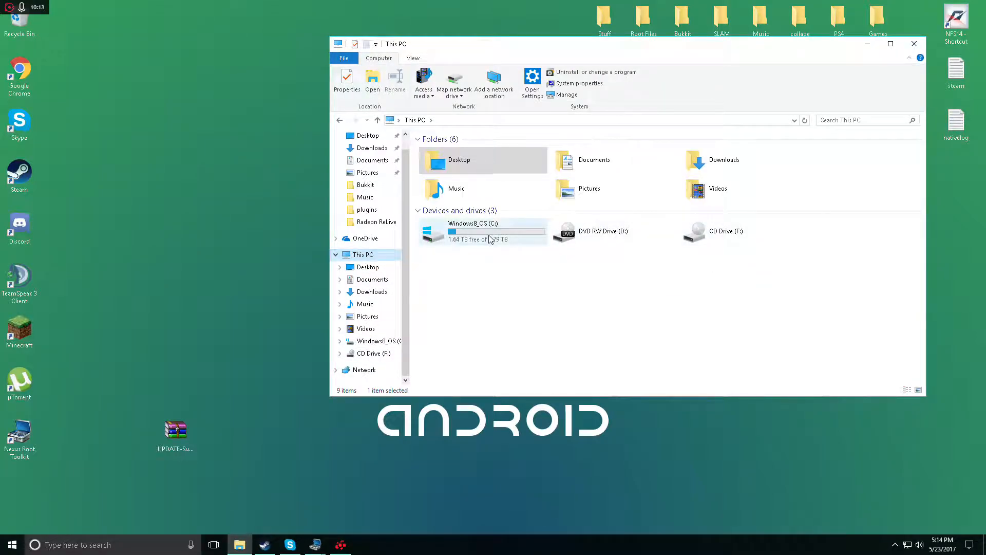
{"action": "mouse_move", "coordinate": [491, 241]}
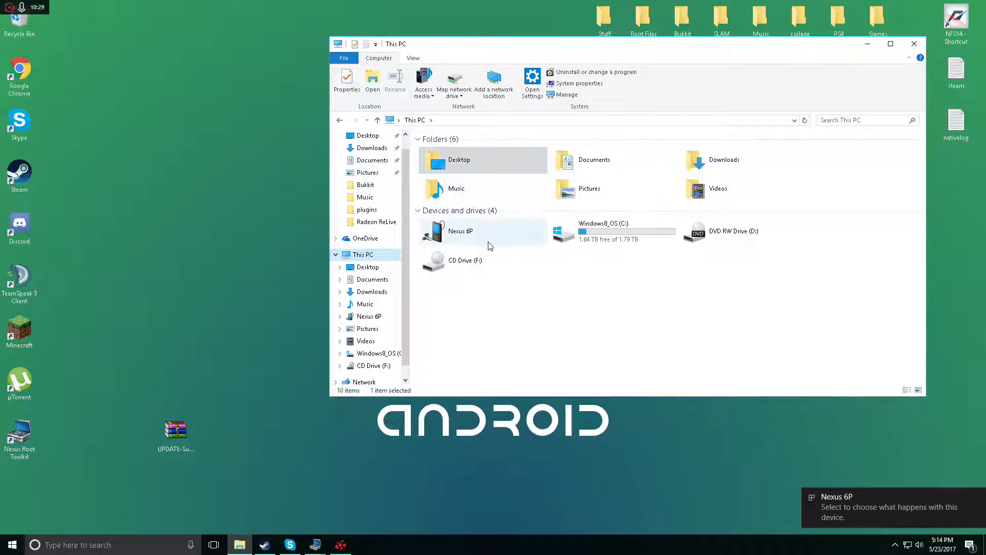
Browse into the Nexus 6P's Internal shared storage and drag the SuperSU zip in from the desktop.
{"action": "double_click", "coordinate": [461, 230]}
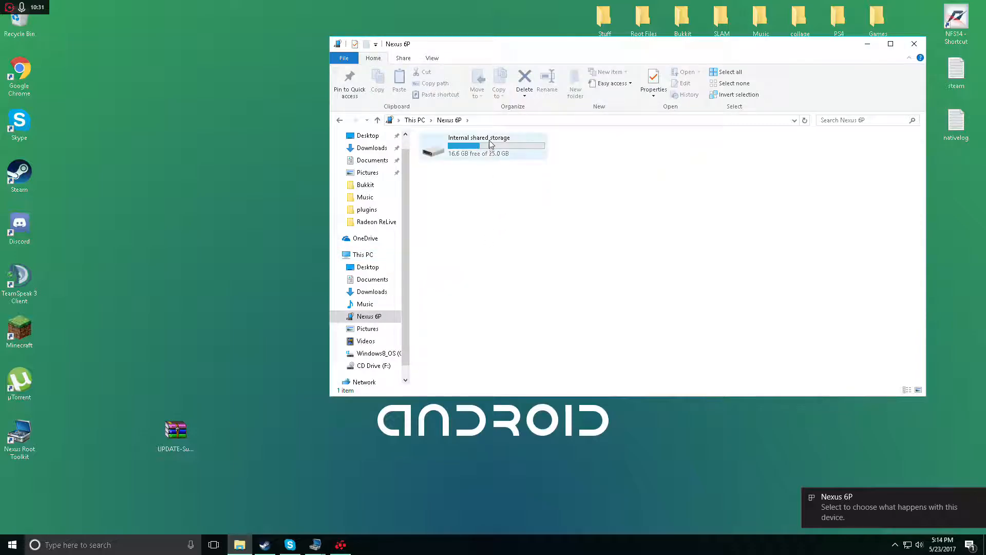
{"action": "double_click", "coordinate": [478, 146]}
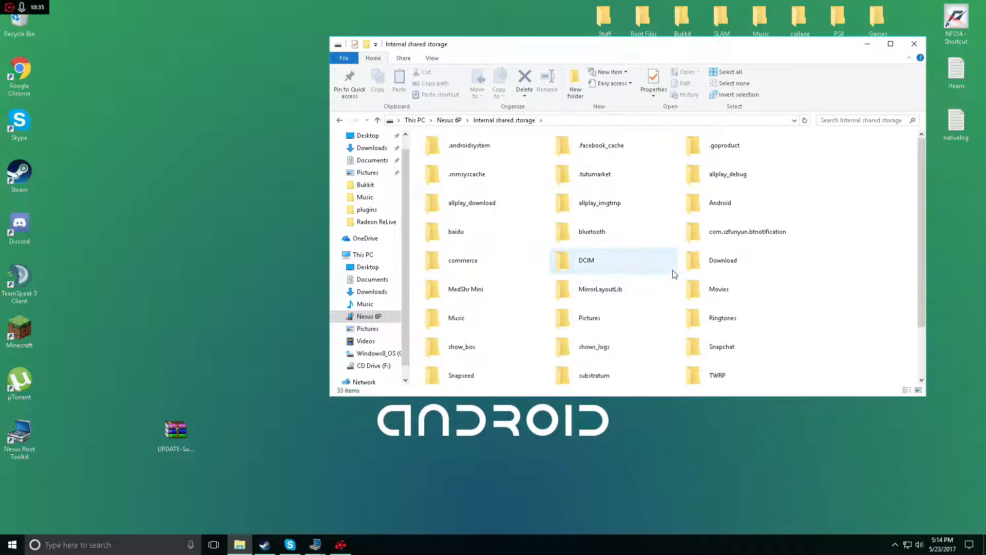
{"action": "scroll", "scroll_direction": "down", "scroll_amount": 3}
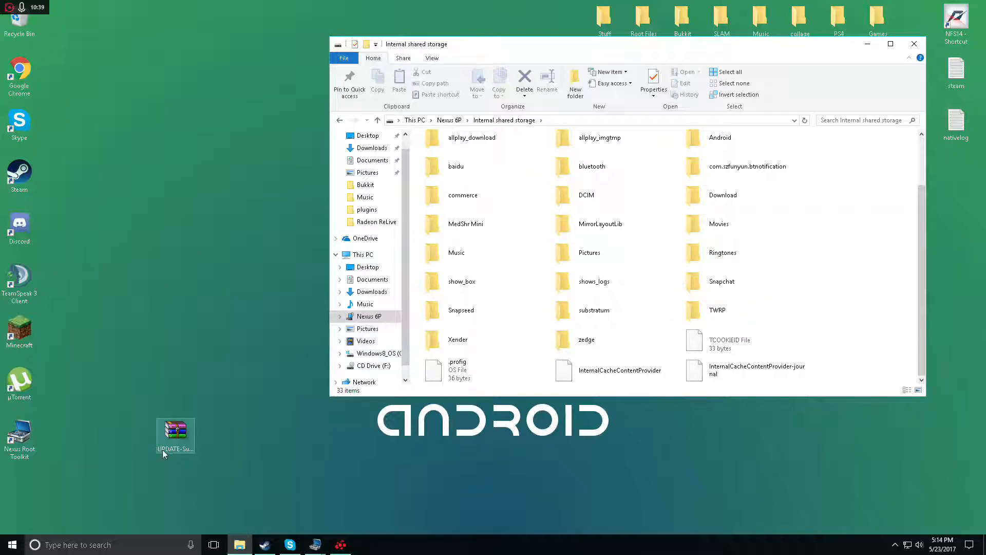
{"action": "left_click_drag", "start_coordinate": [176, 433], "coordinate": [660, 323]}
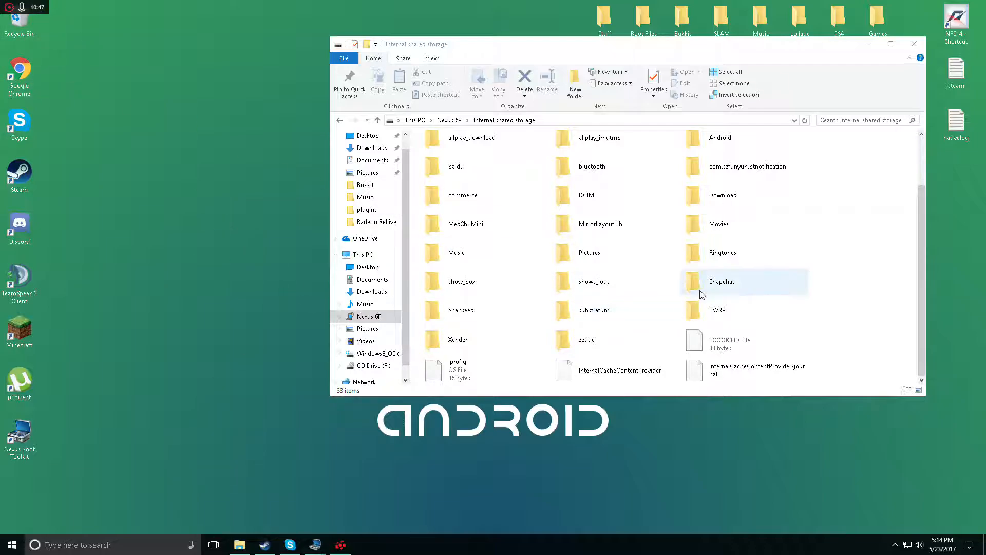
{"action": "mouse_move", "coordinate": [841, 345]}
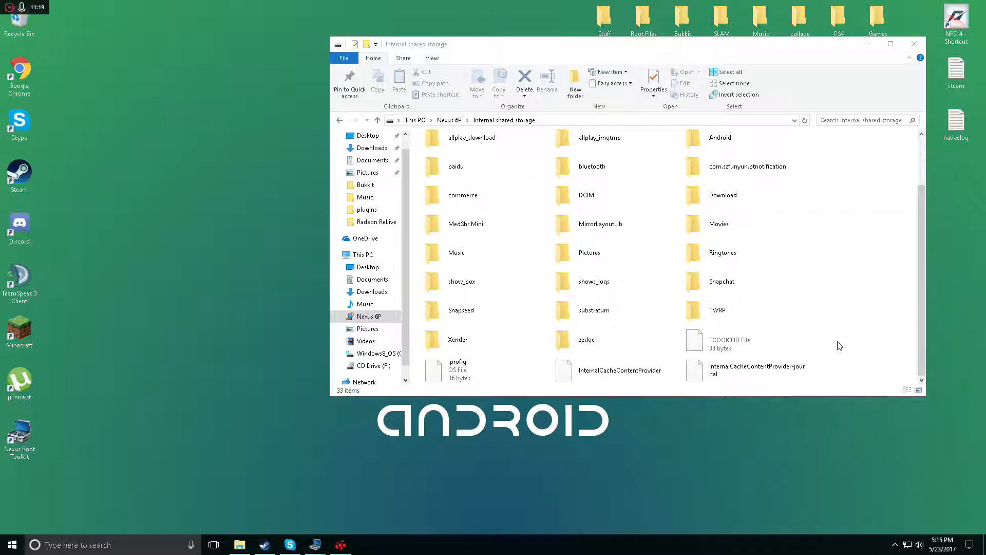
{"action": "left_click", "coordinate": [594, 310]}
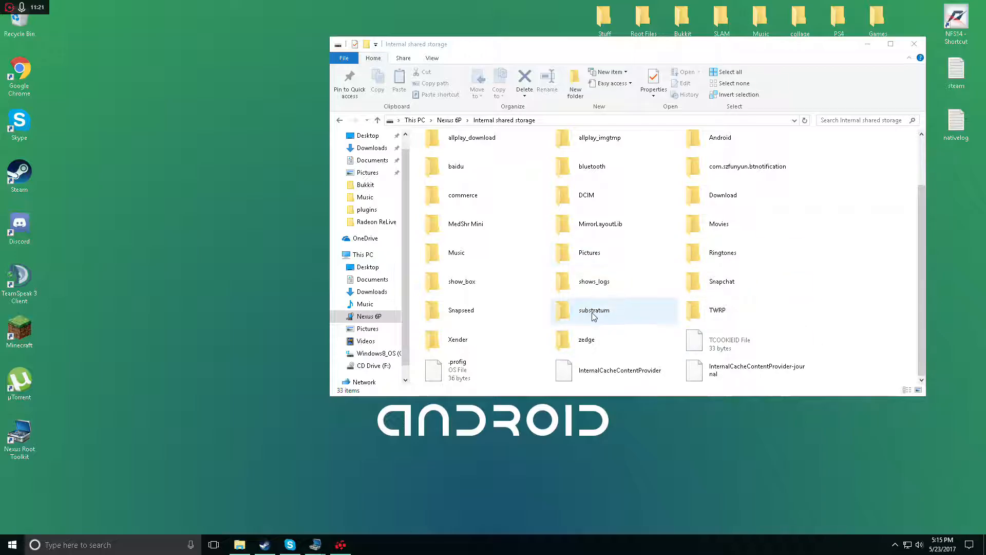